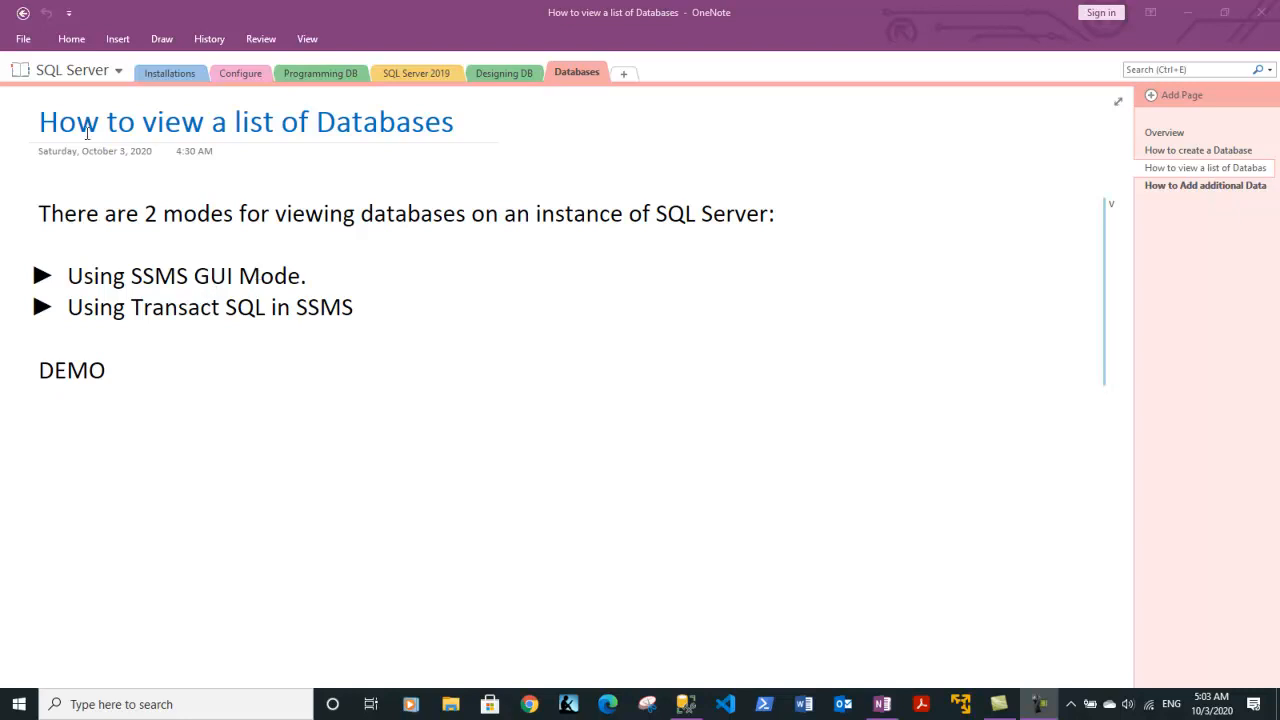
- Connect Management Studio to the local Database Engine using Windows Authentication
drag(40, 121, 203, 121)
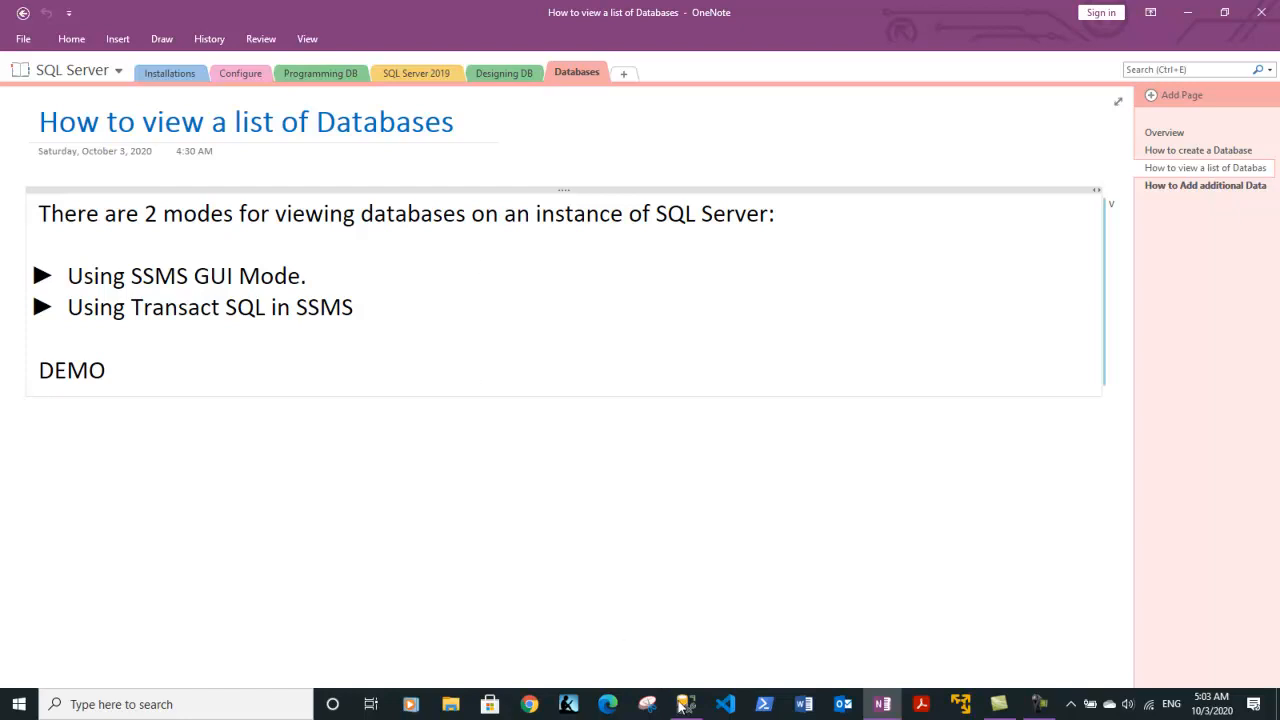
click(685, 704)
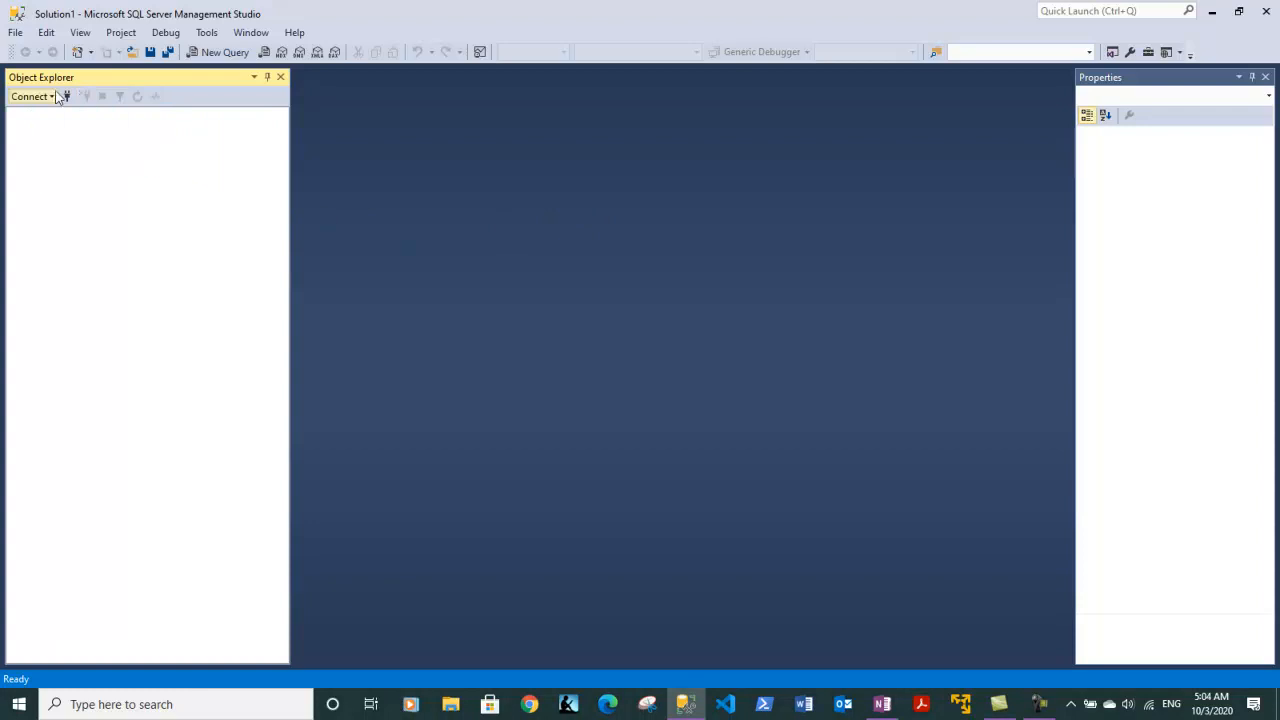
click(30, 96)
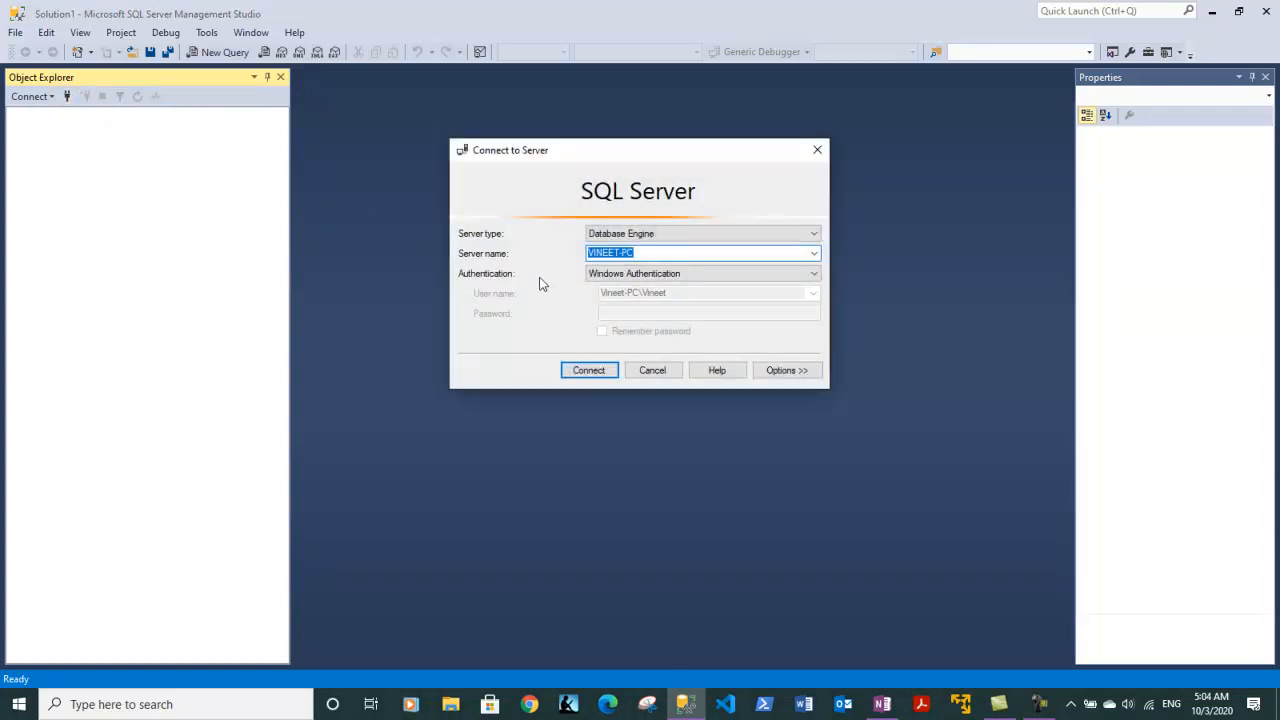
click(624, 252)
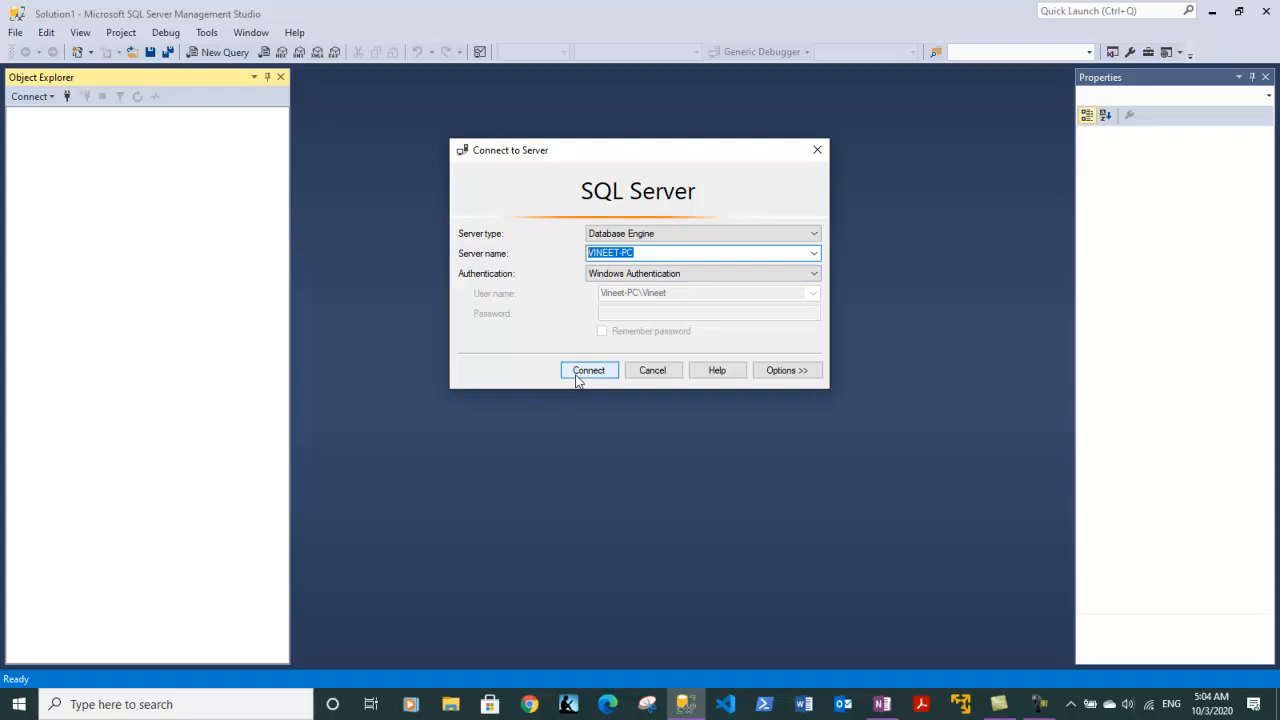
click(588, 370)
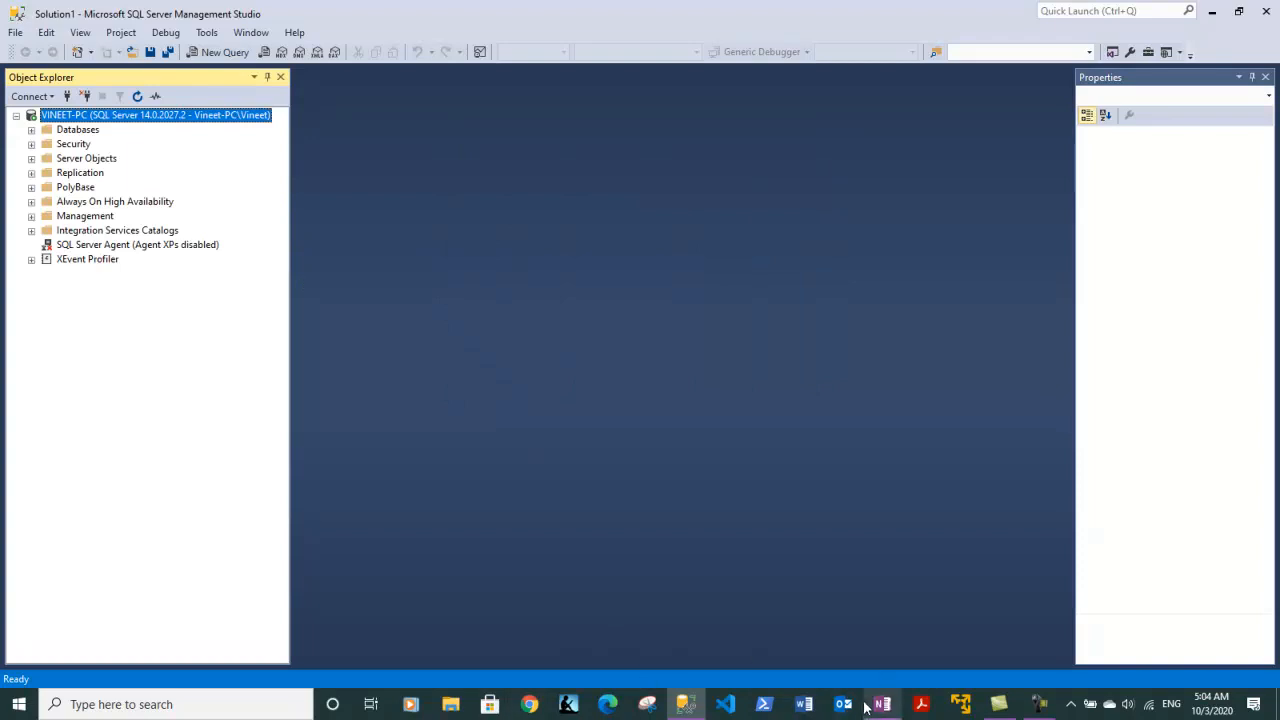
click(881, 704)
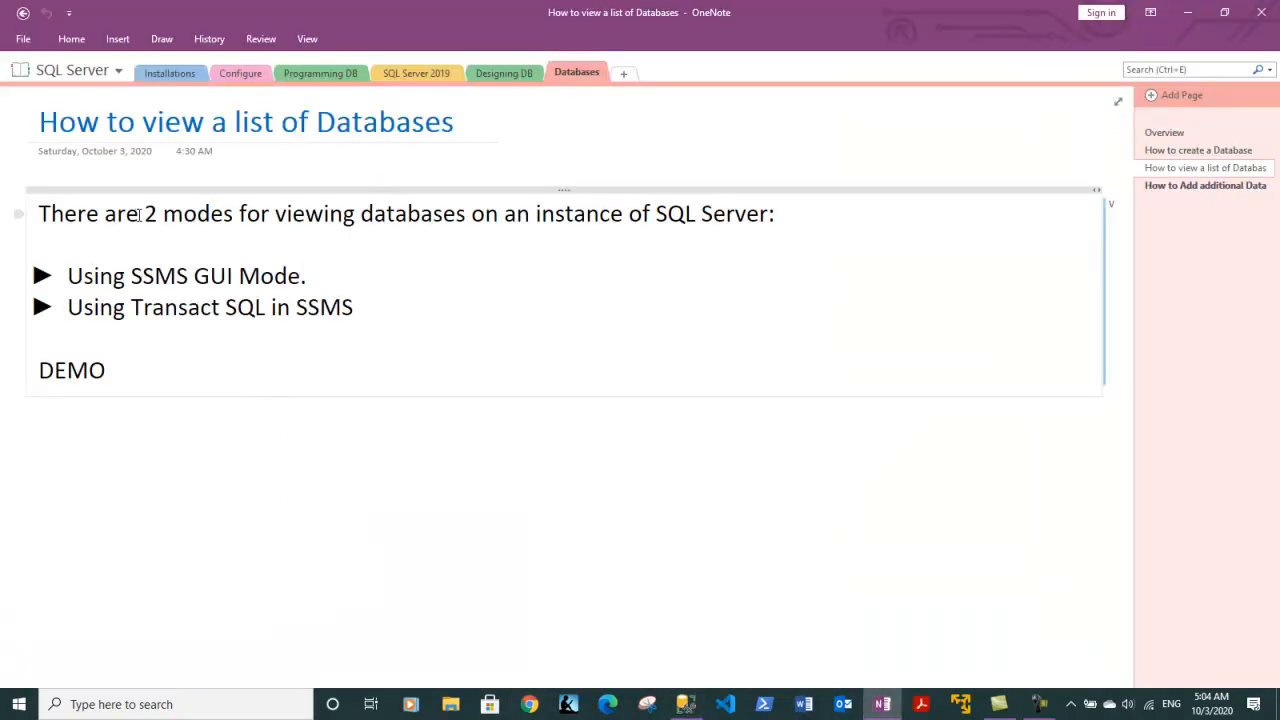
drag(142, 213, 270, 213)
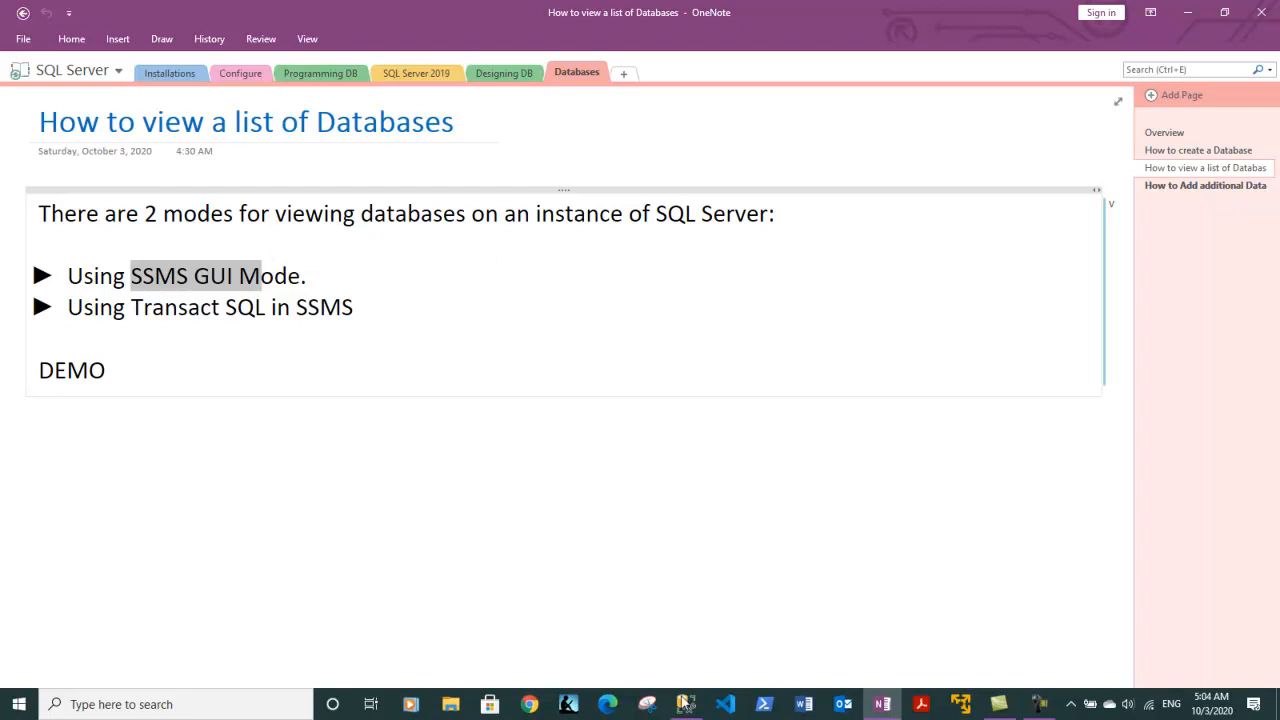
click(686, 703)
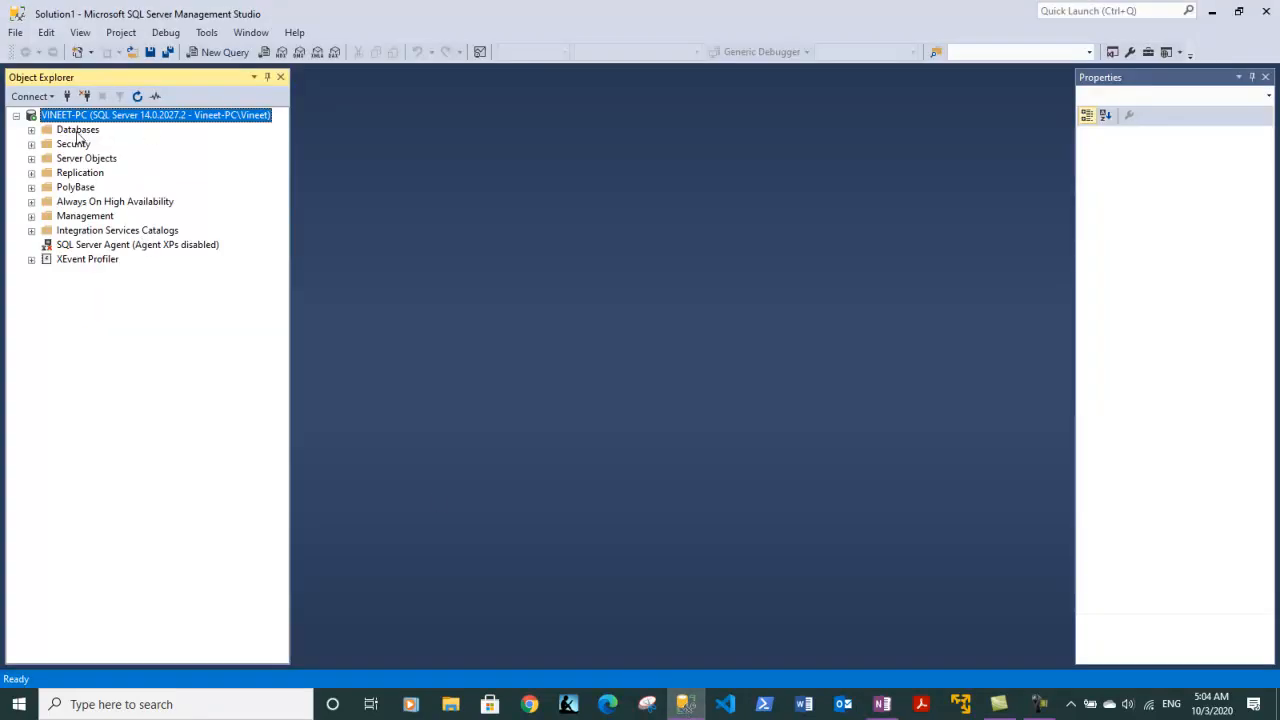
- Expand Databases, toggle System Databases open and closed, and select TestDB and Northwind
click(31, 129)
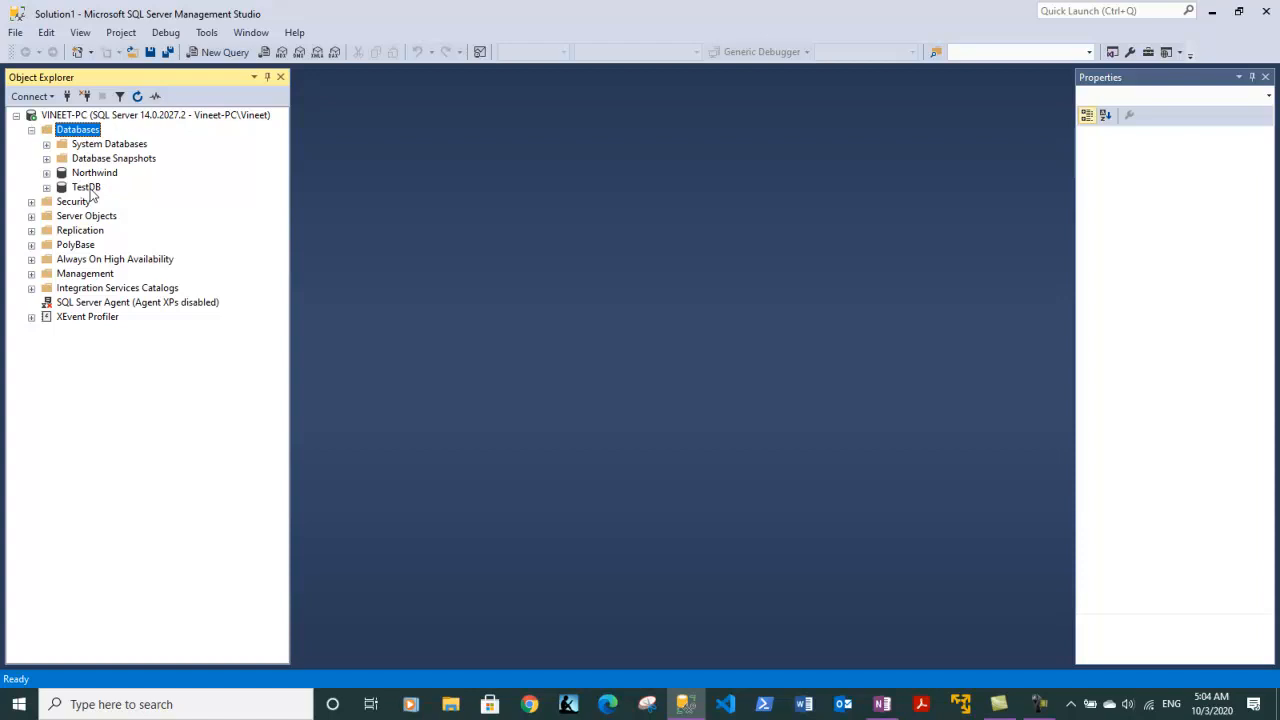
mouse_move(119, 194)
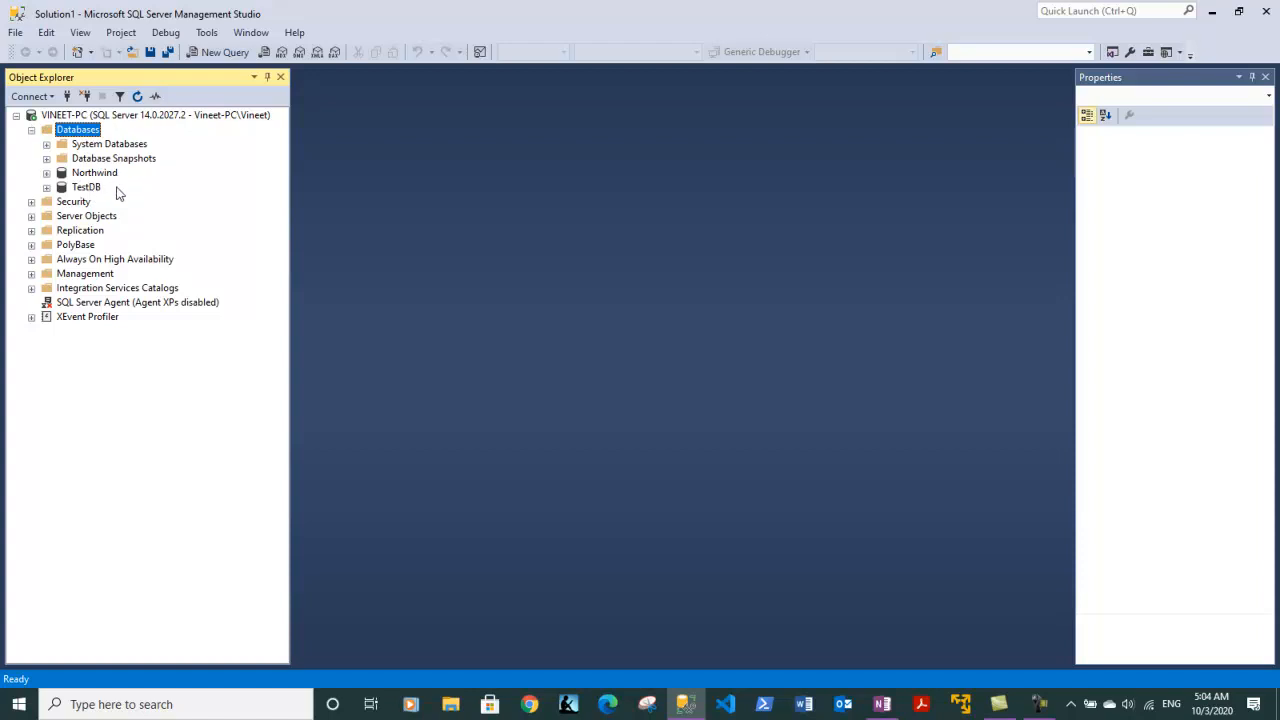
mouse_move(100, 201)
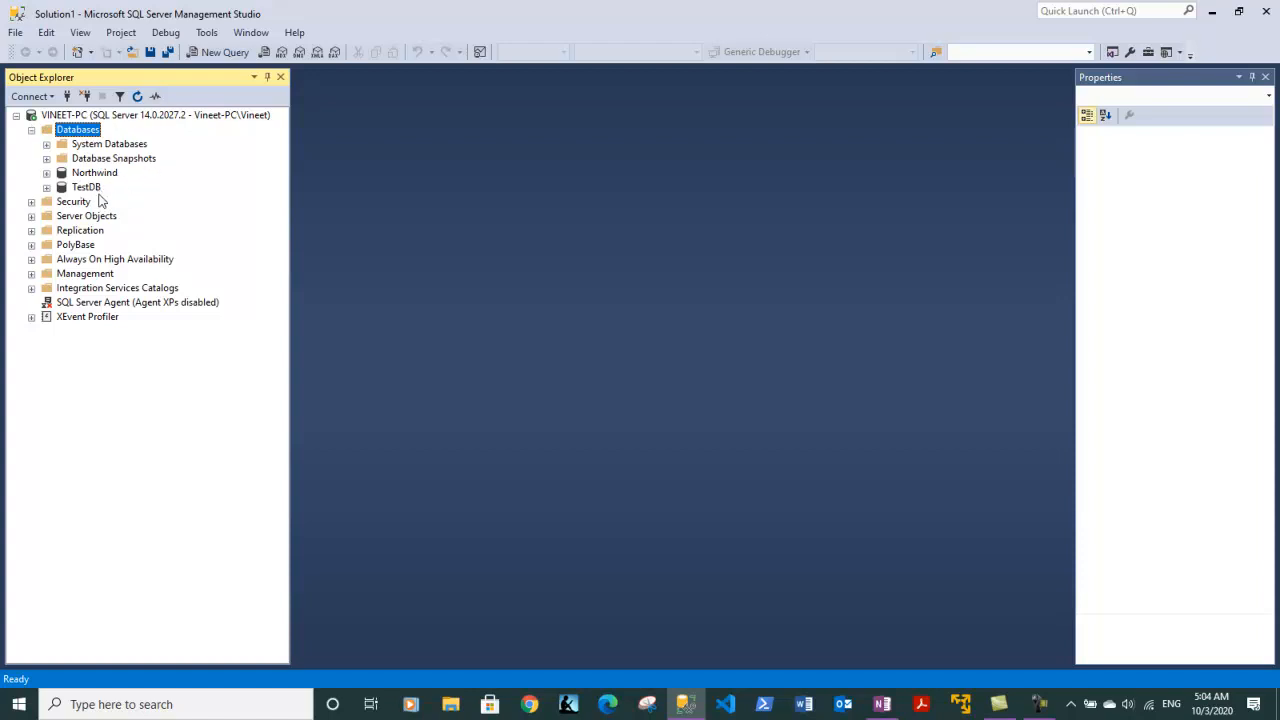
mouse_move(123, 187)
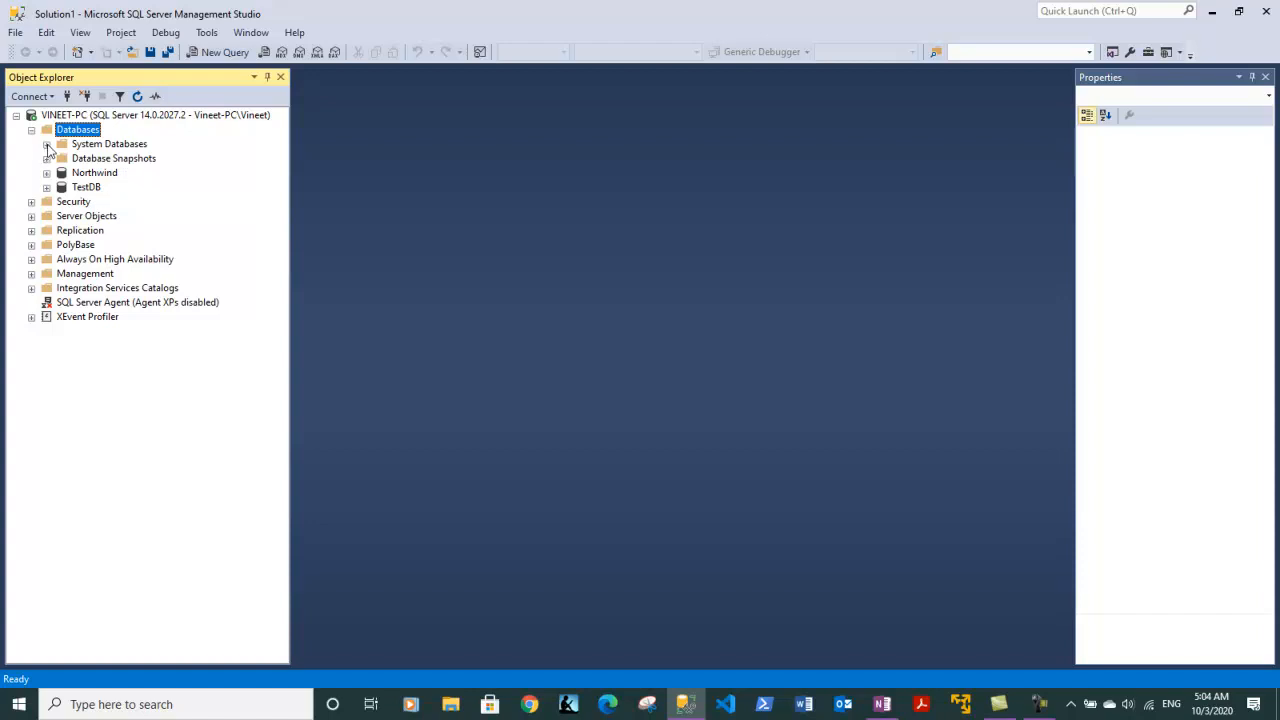
click(47, 143)
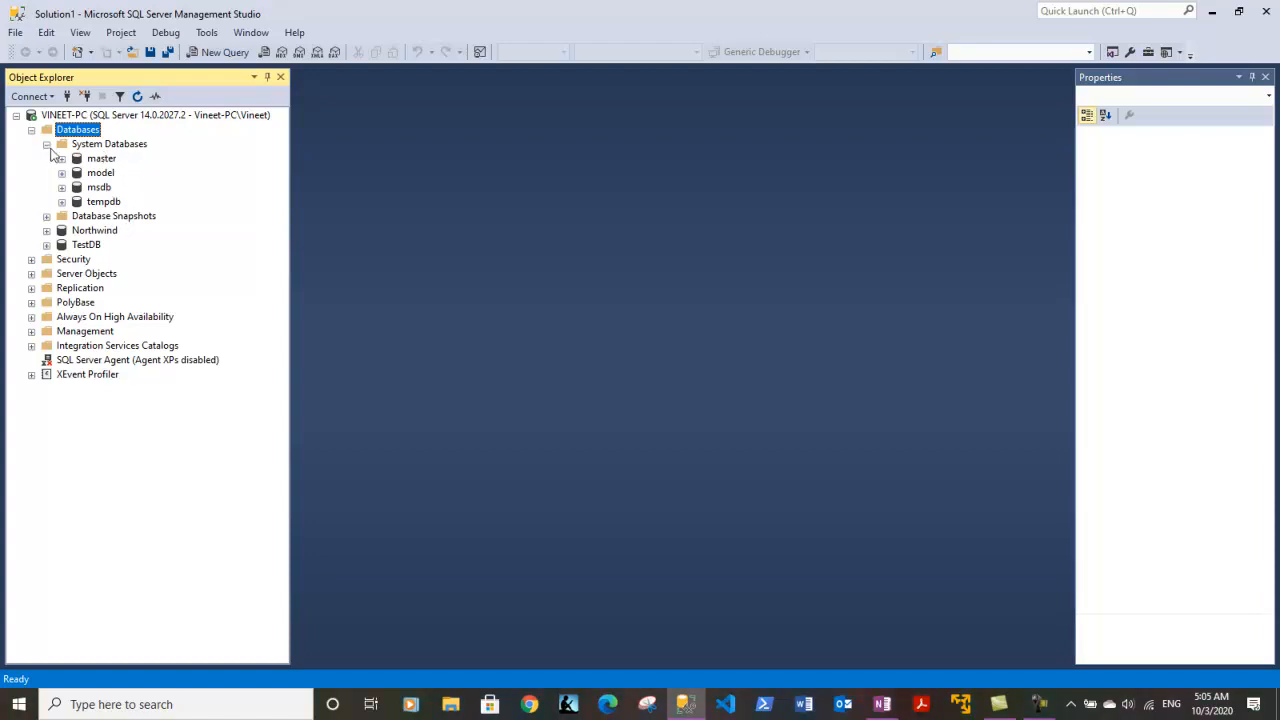
click(46, 143)
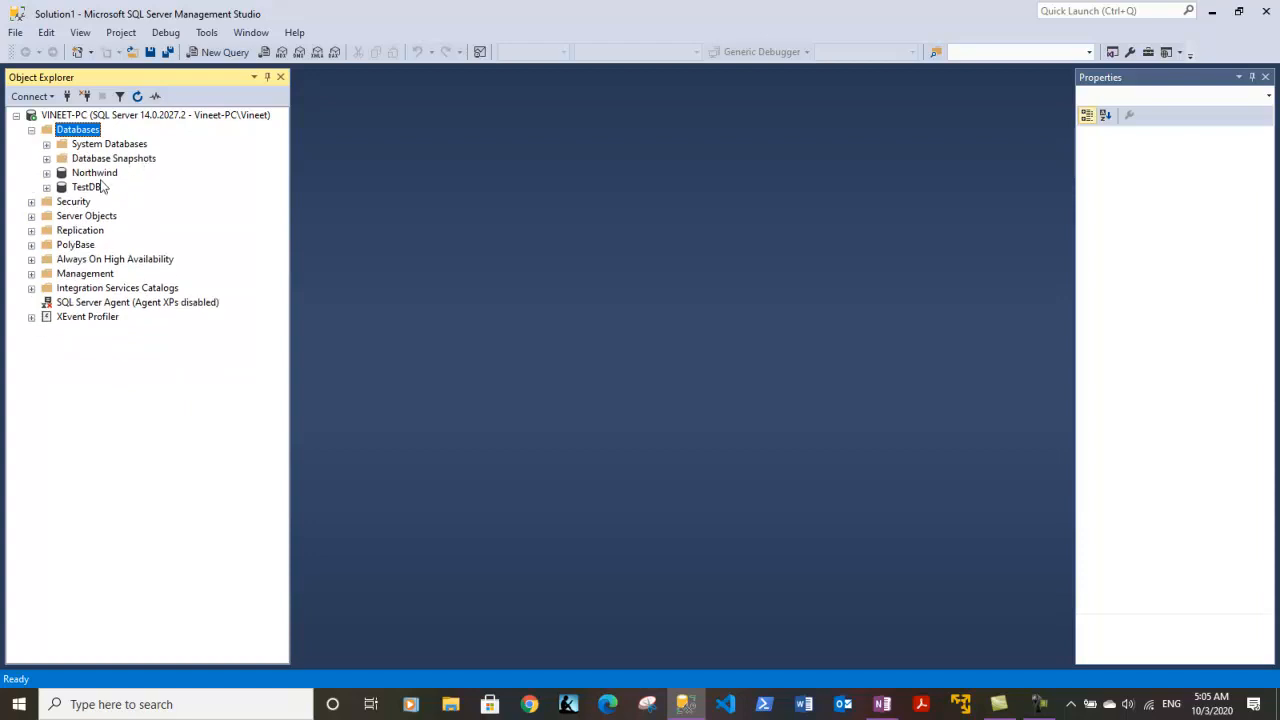
click(87, 187)
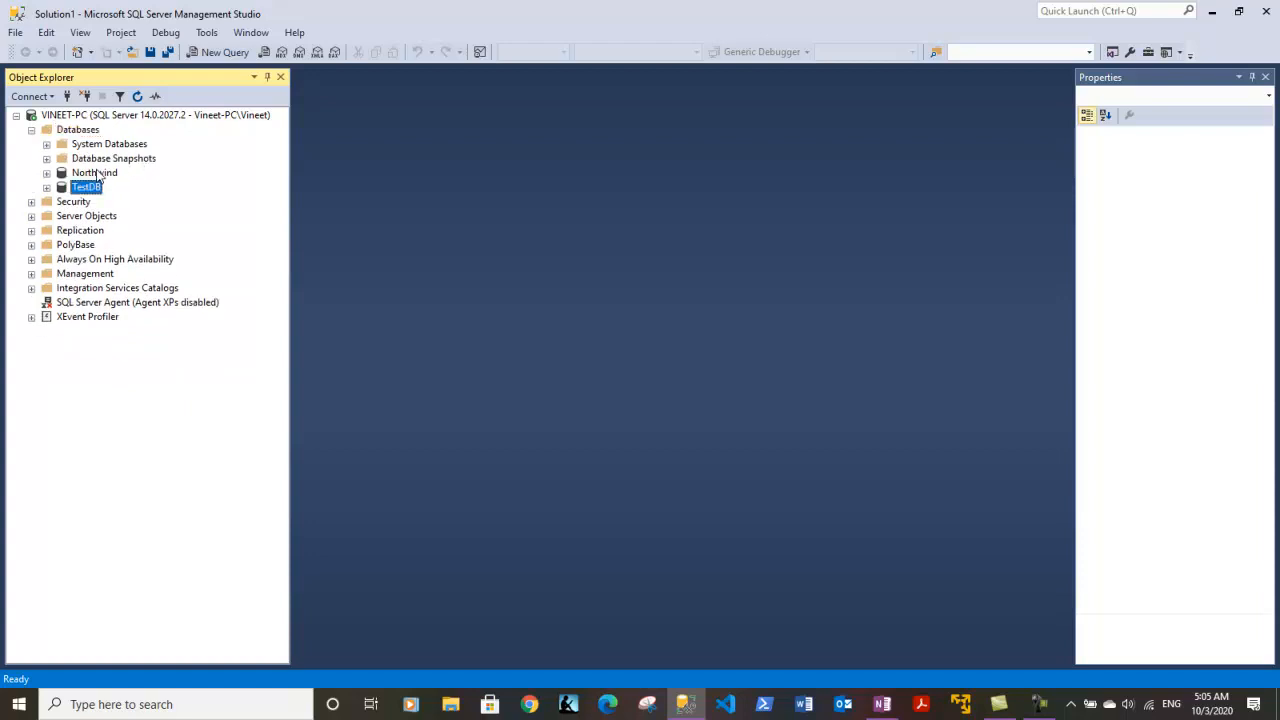
click(46, 143)
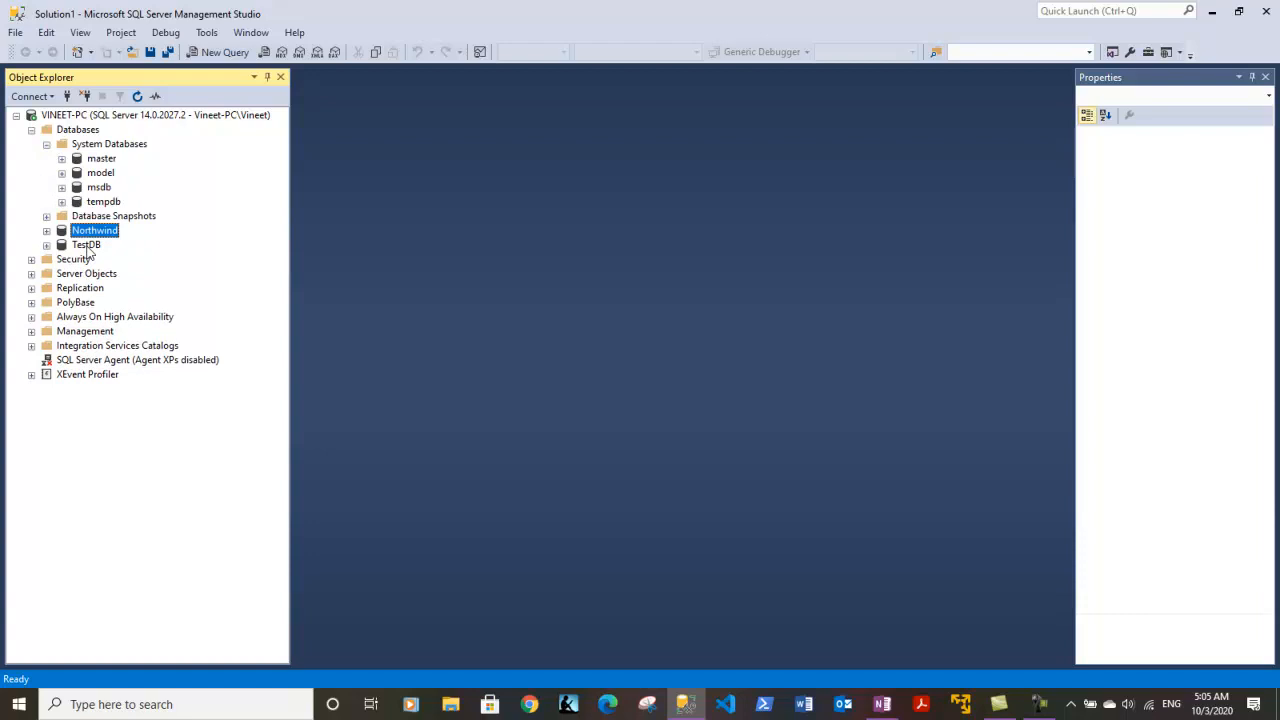
click(47, 143)
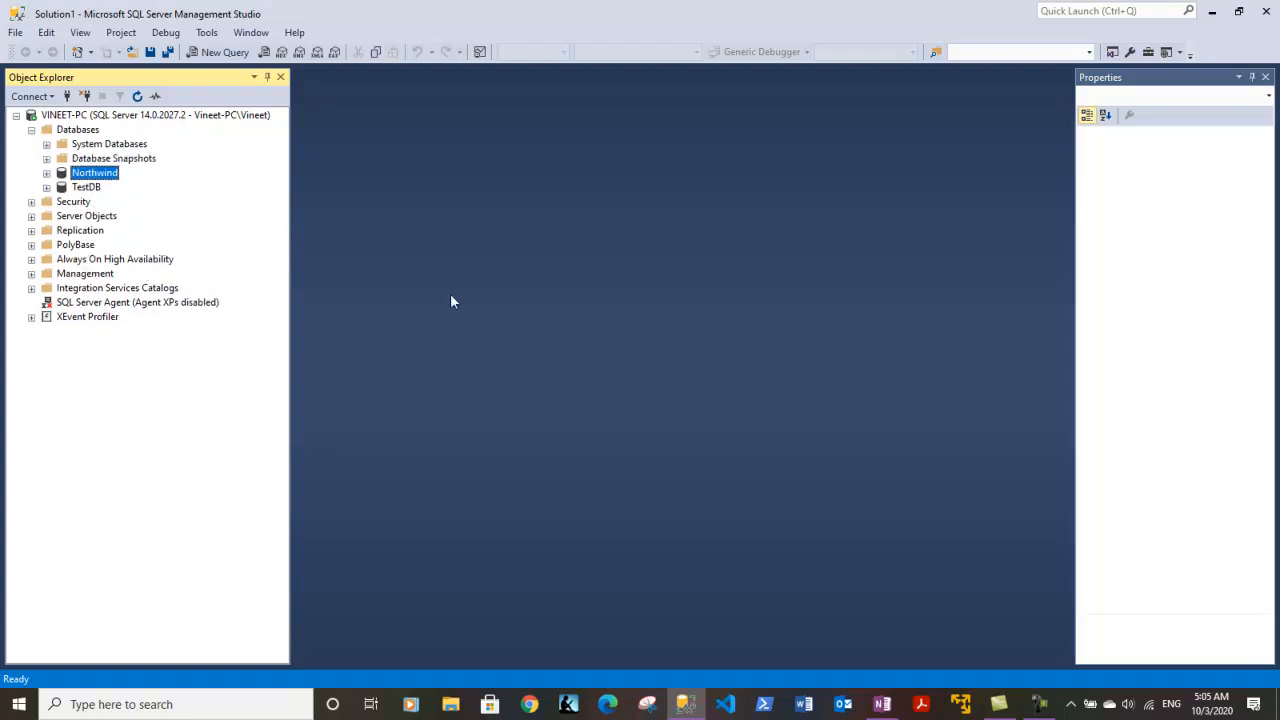
mouse_move(706, 471)
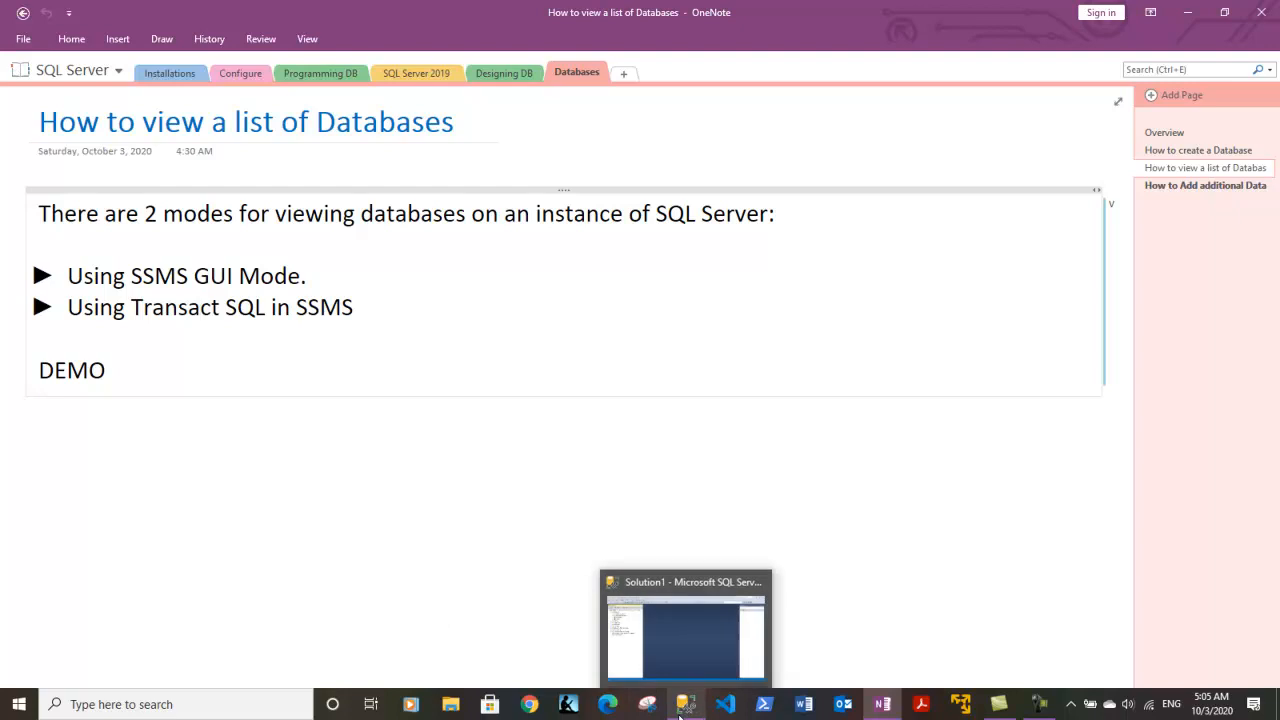
click(686, 625)
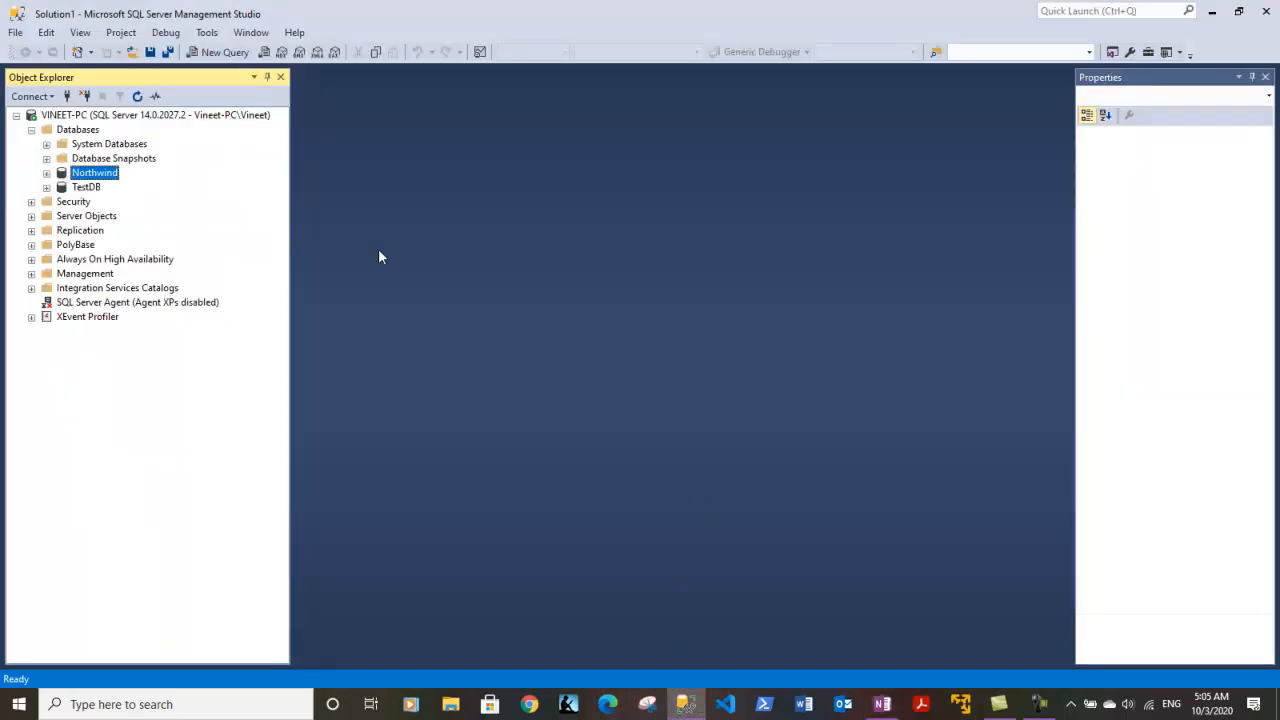
mouse_move(220, 52)
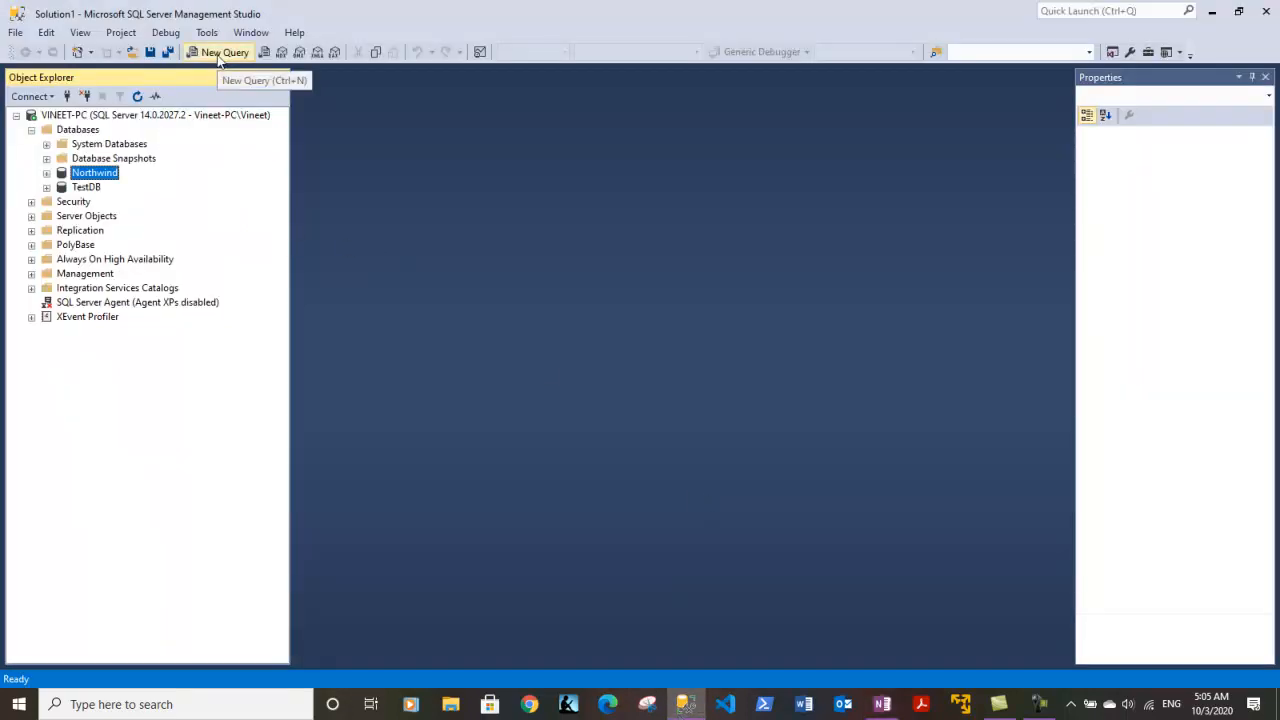
- Open a new blank query window on the Northwind database
click(218, 52)
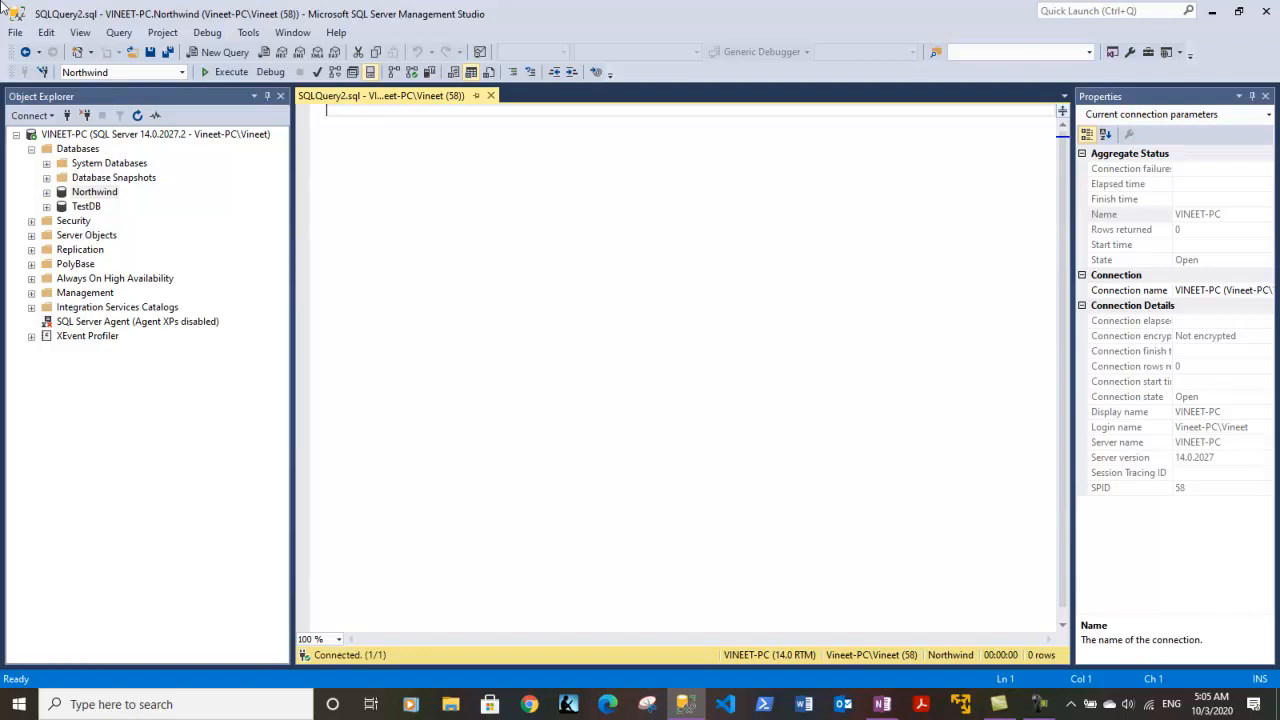
- Write 'select * from sys.databases;' and execute it
text(sel)
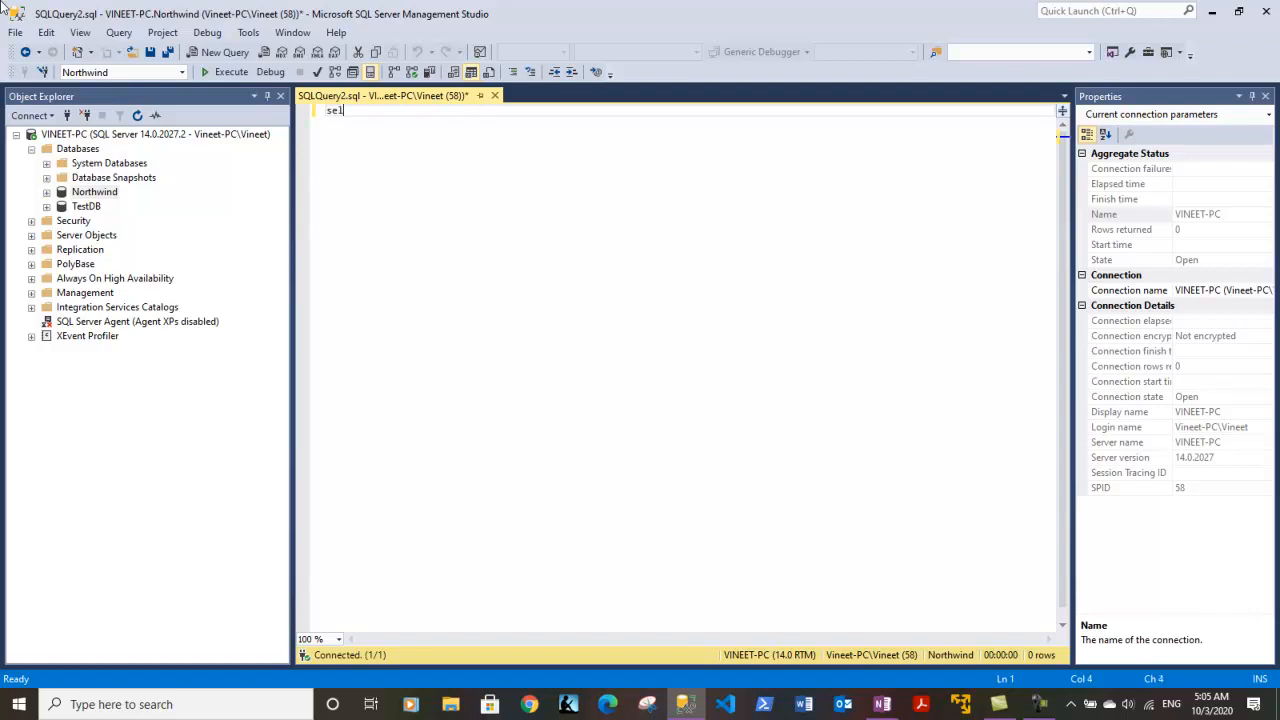
text(ect)
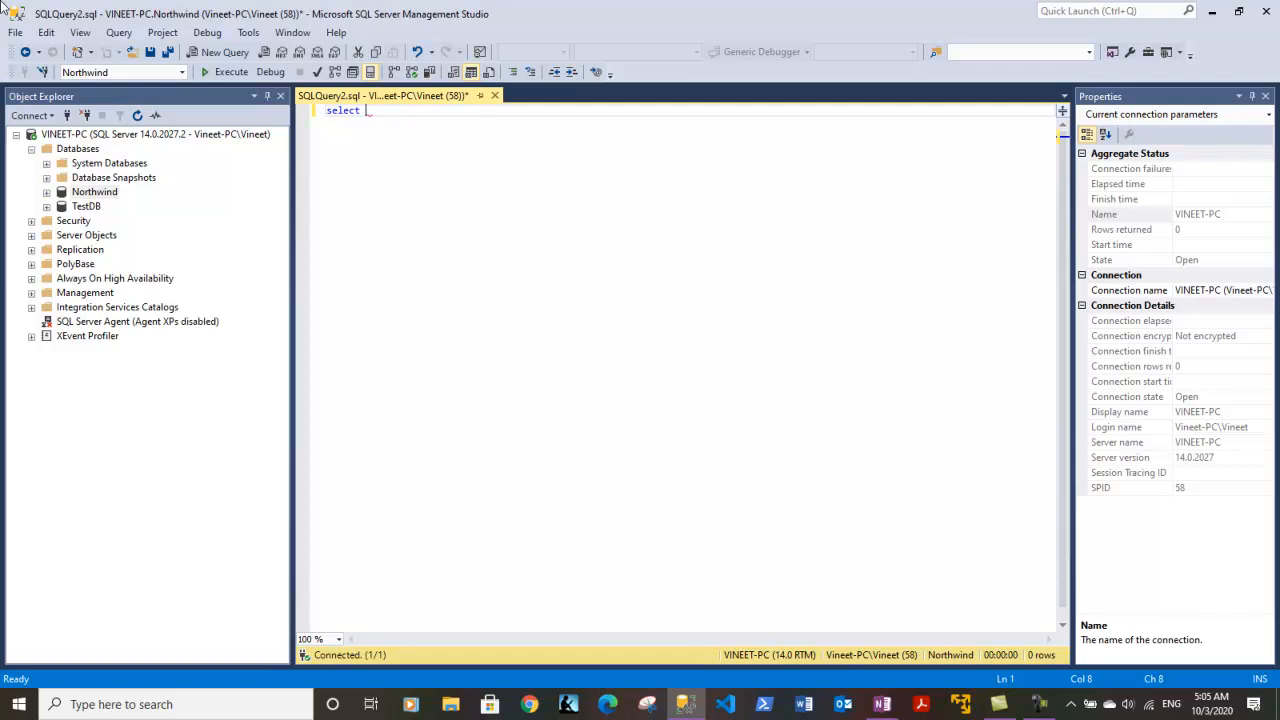
text(*)
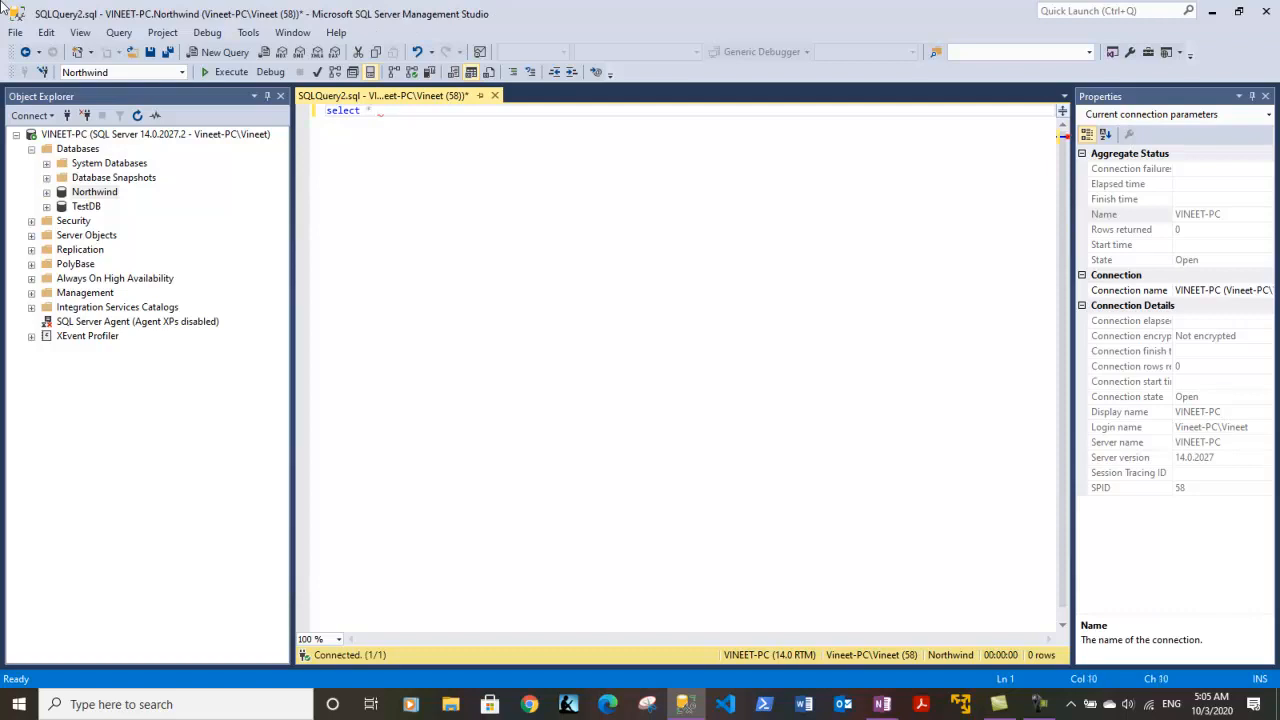
text(from)
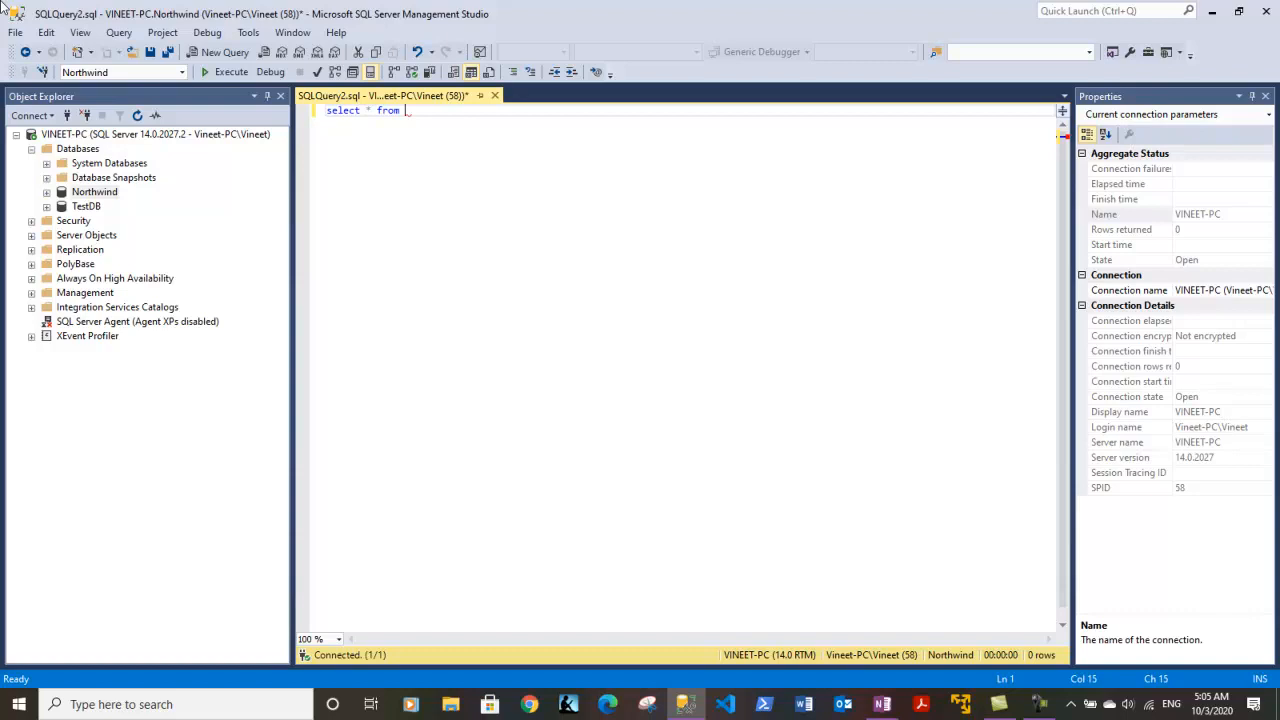
text(sys.databases)
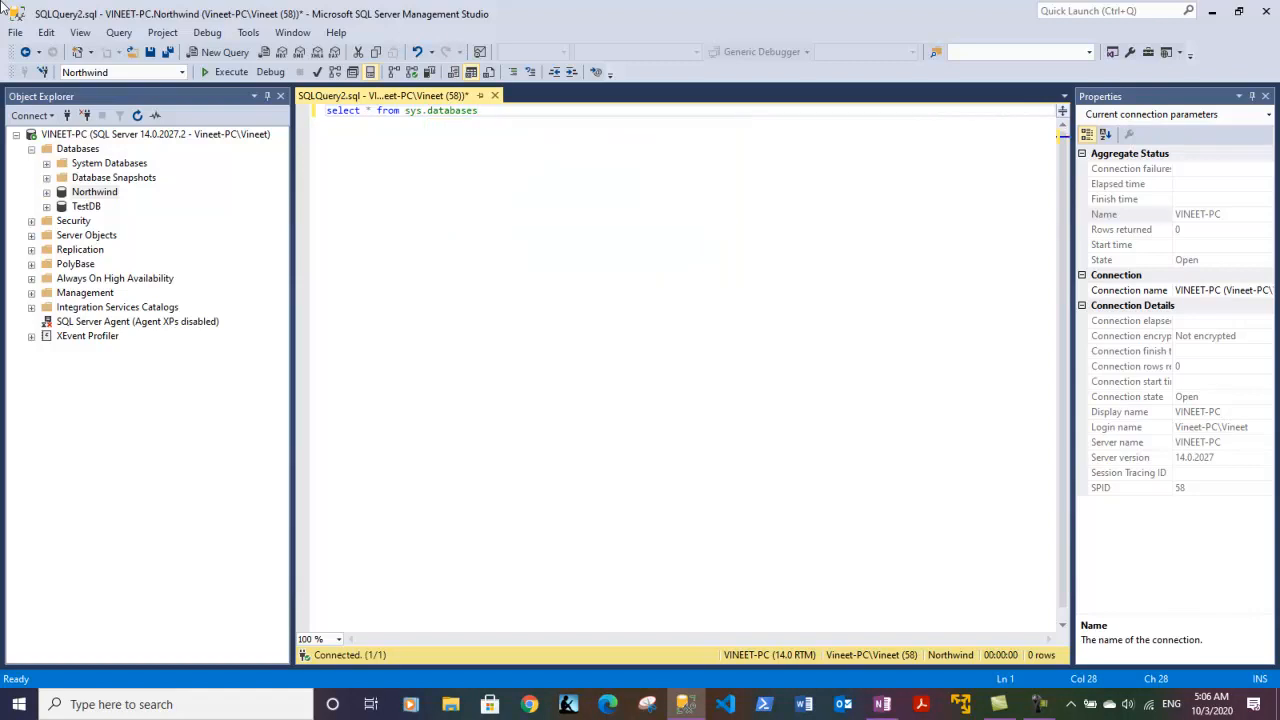
text(;)
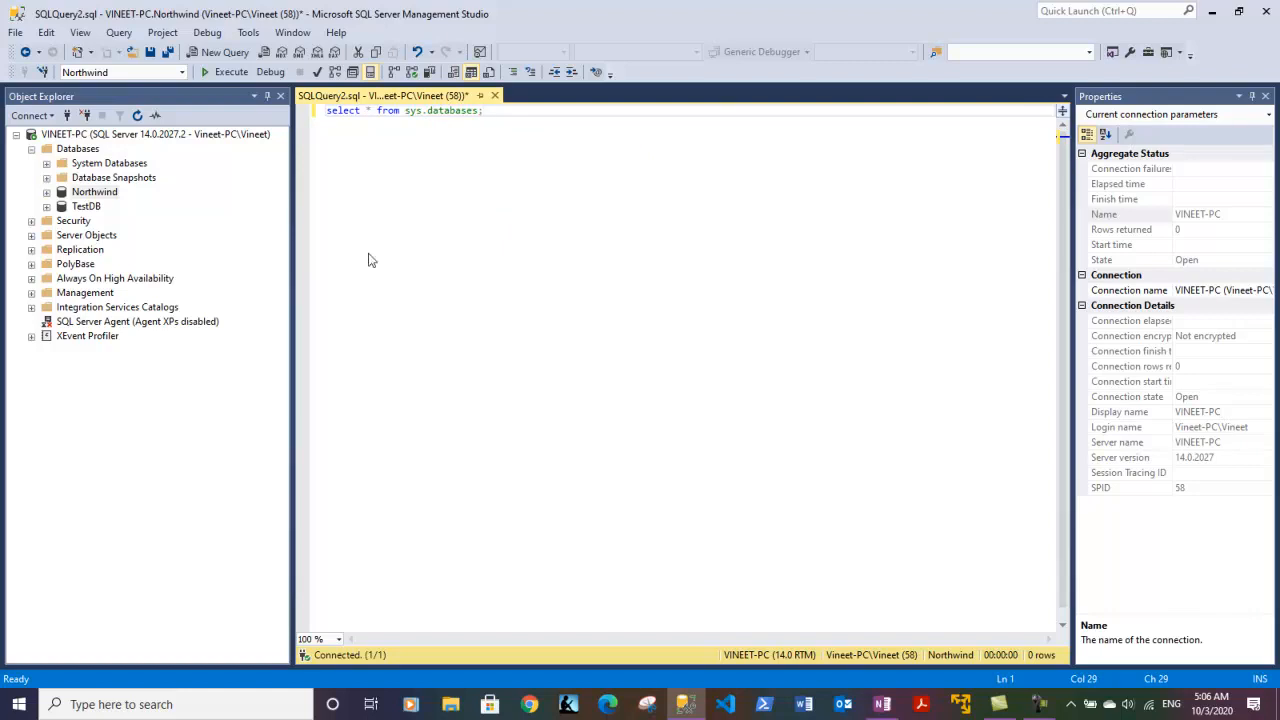
mouse_move(687, 199)
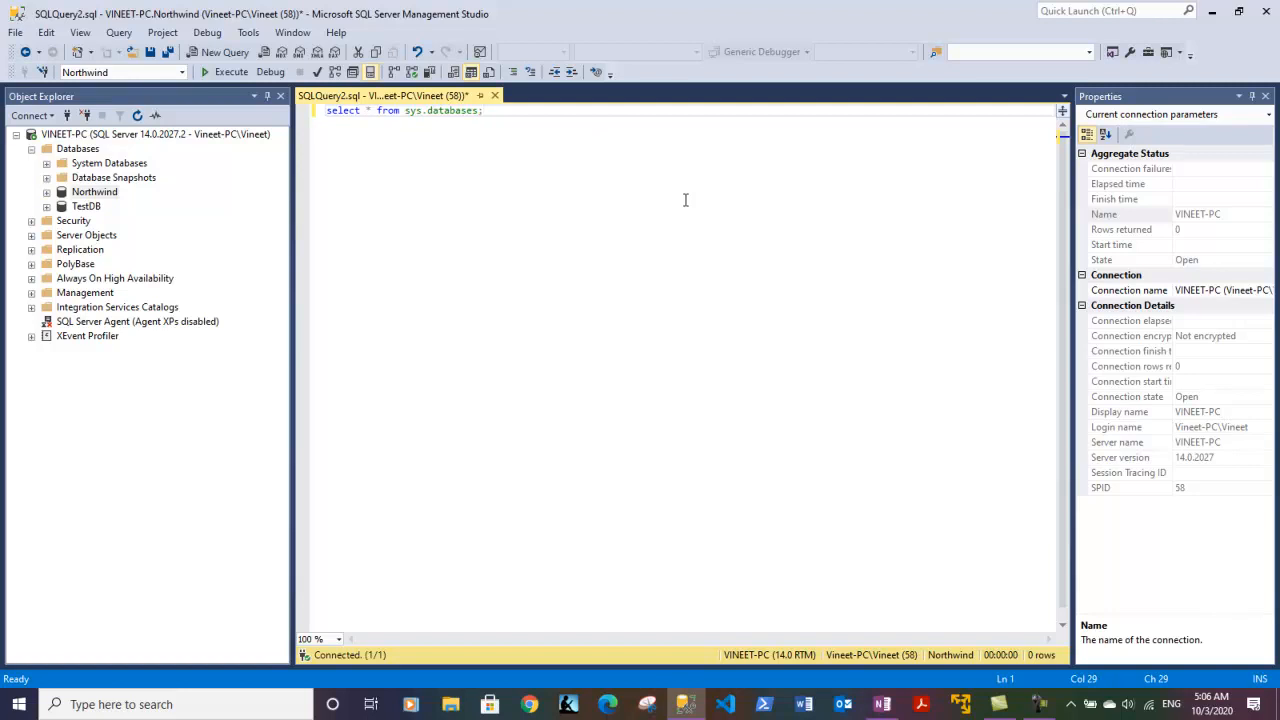
click(230, 71)
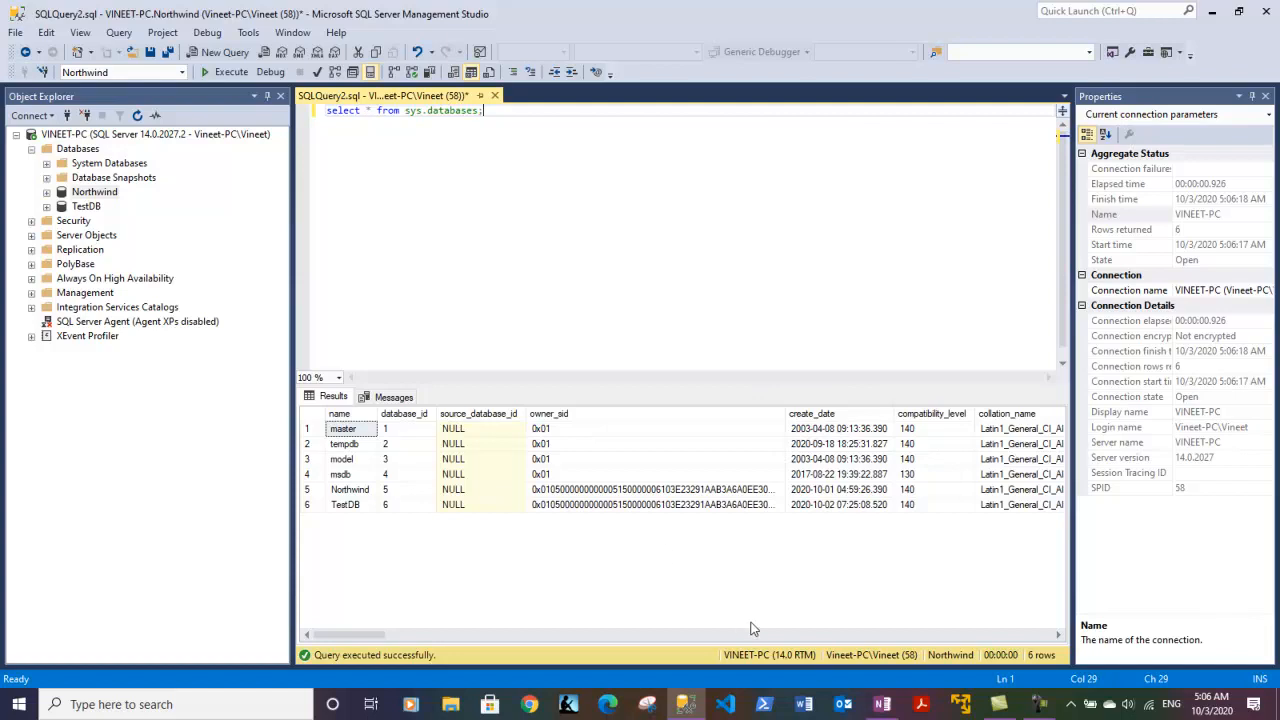
- Review the six result rows, marking master, TestDB and Northwind's database_id
scroll(right, 3)
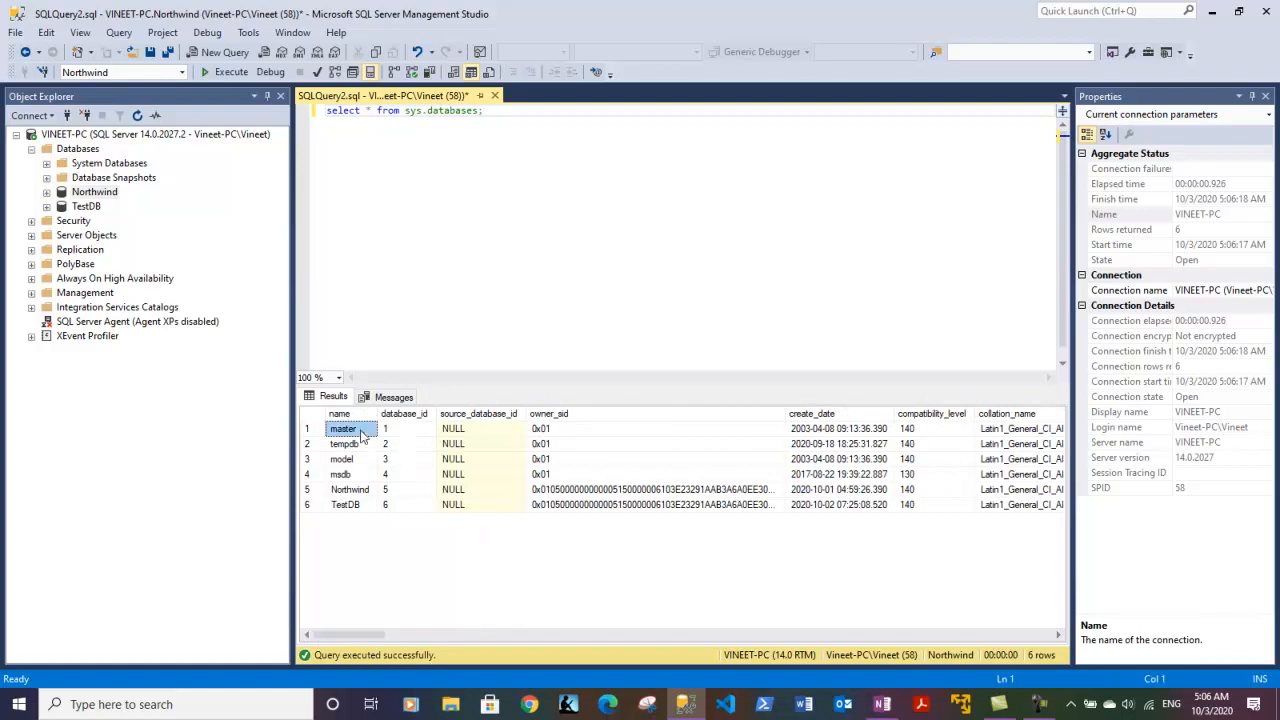
click(345, 504)
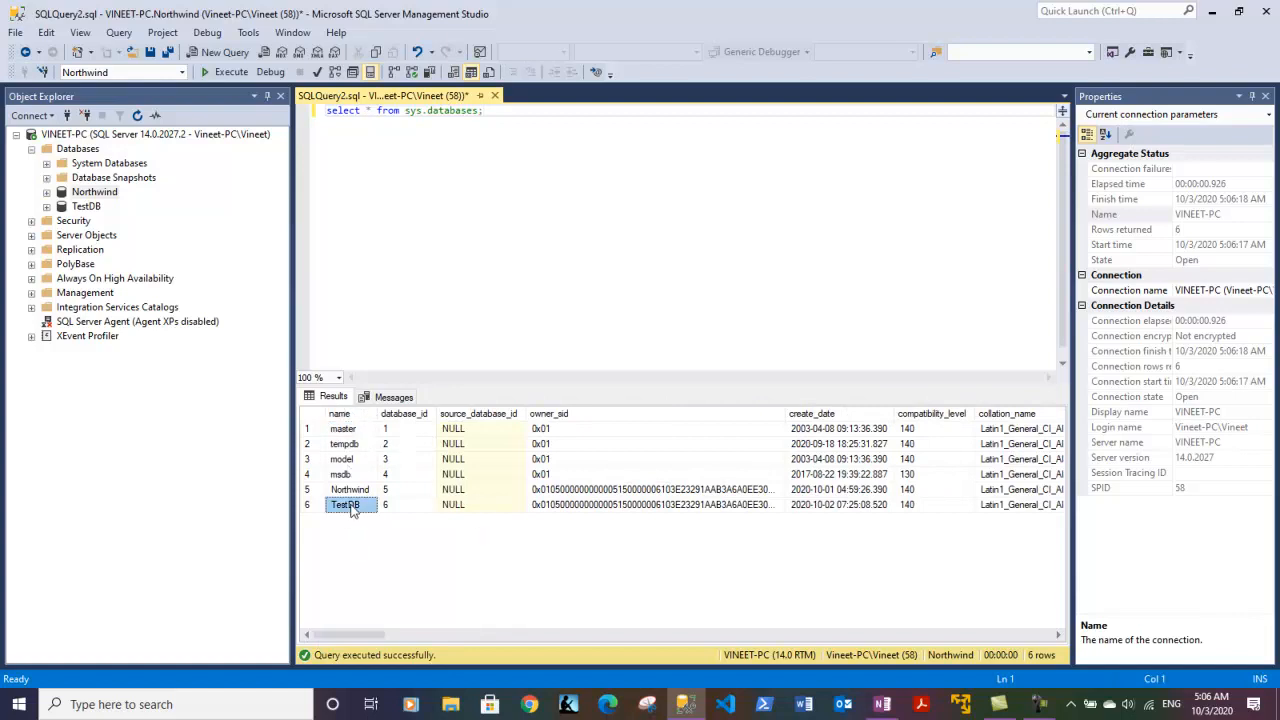
click(343, 428)
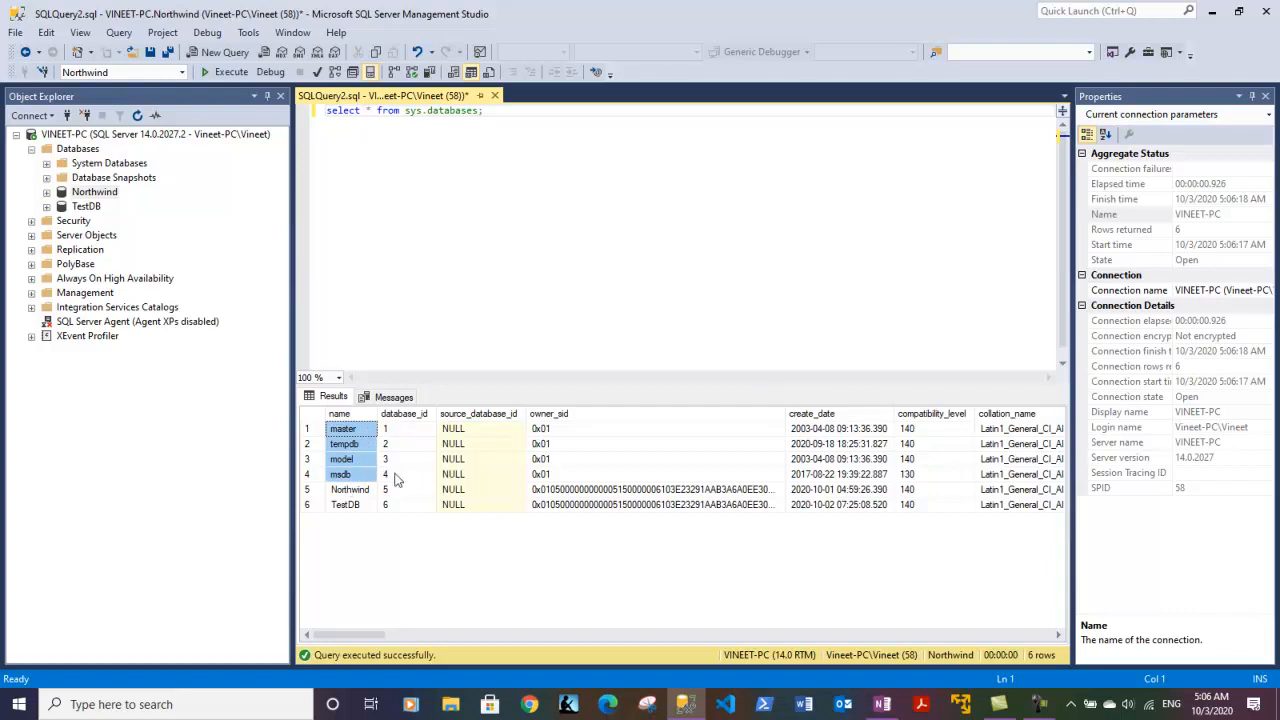
click(385, 489)
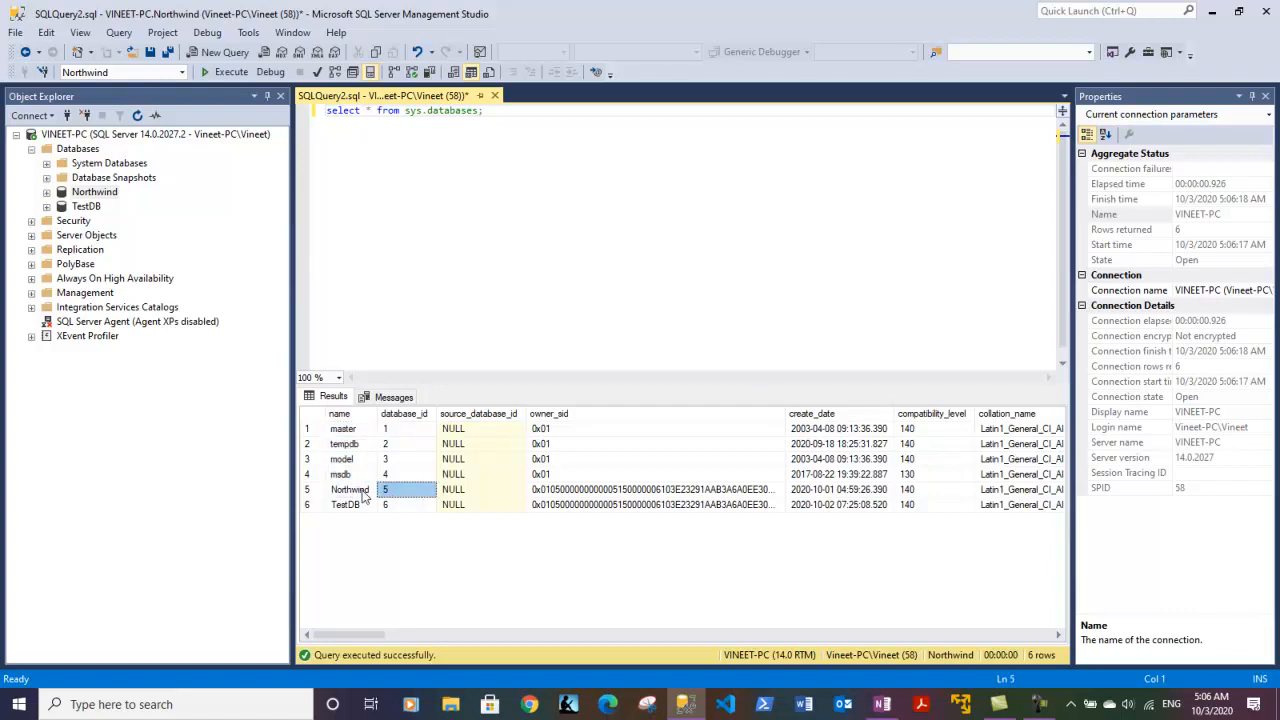
click(346, 504)
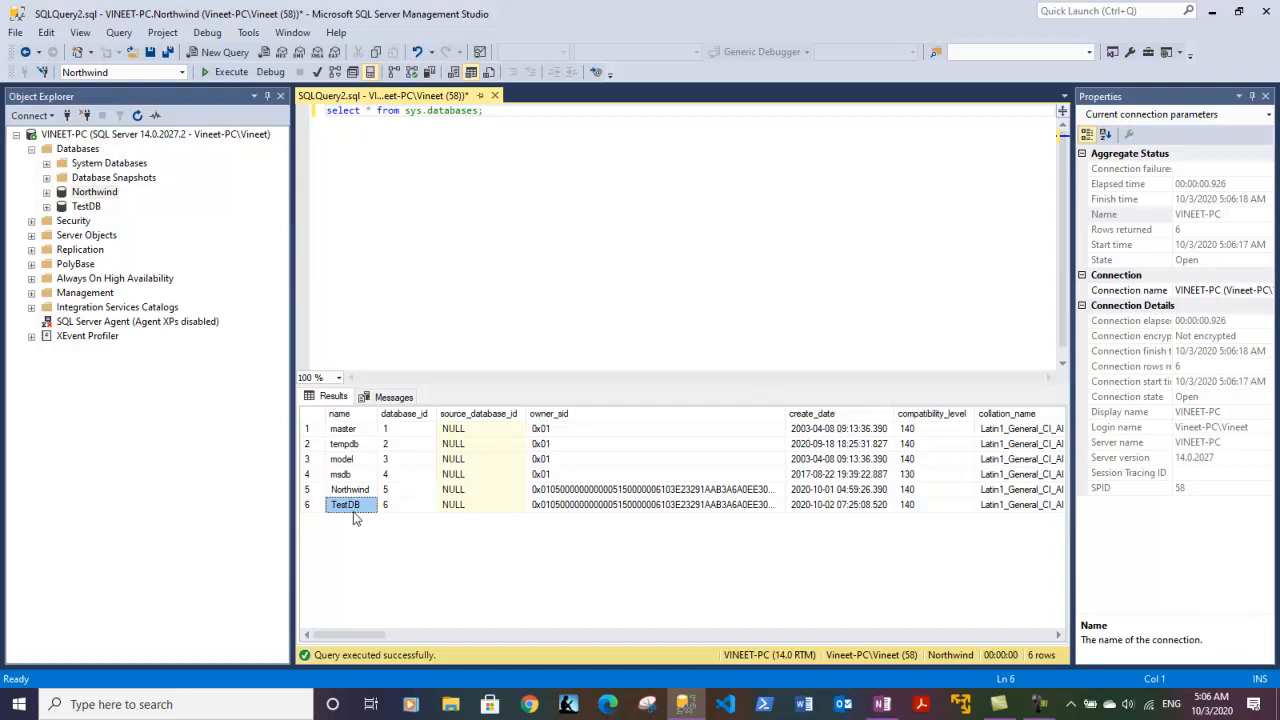
mouse_move(356, 523)
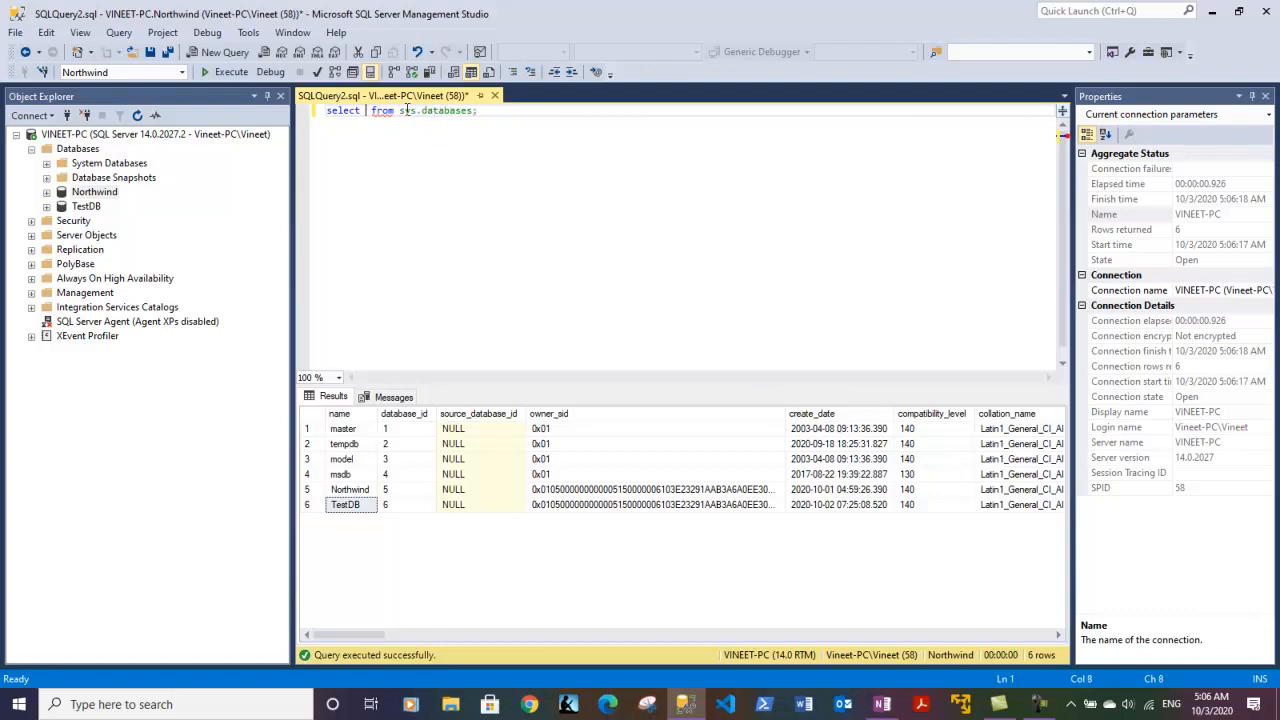
- Replace * with the columns name, database_id and create_date
text(name,)
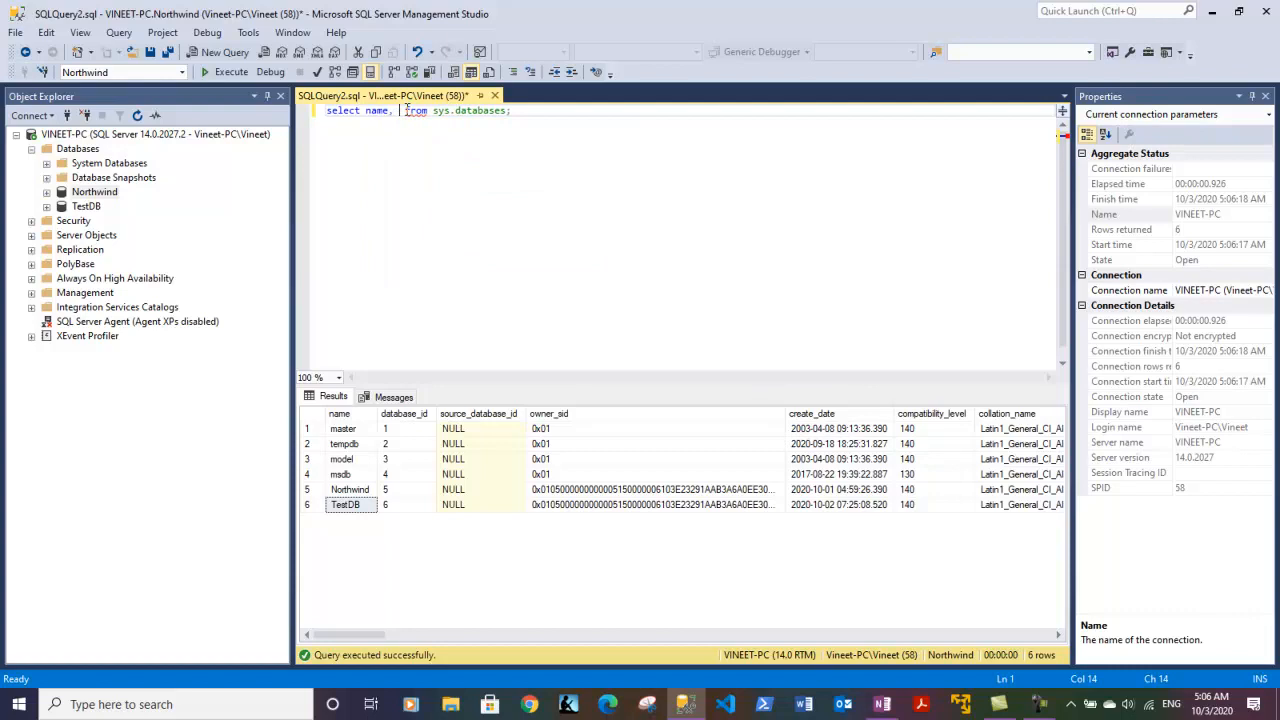
text(database)
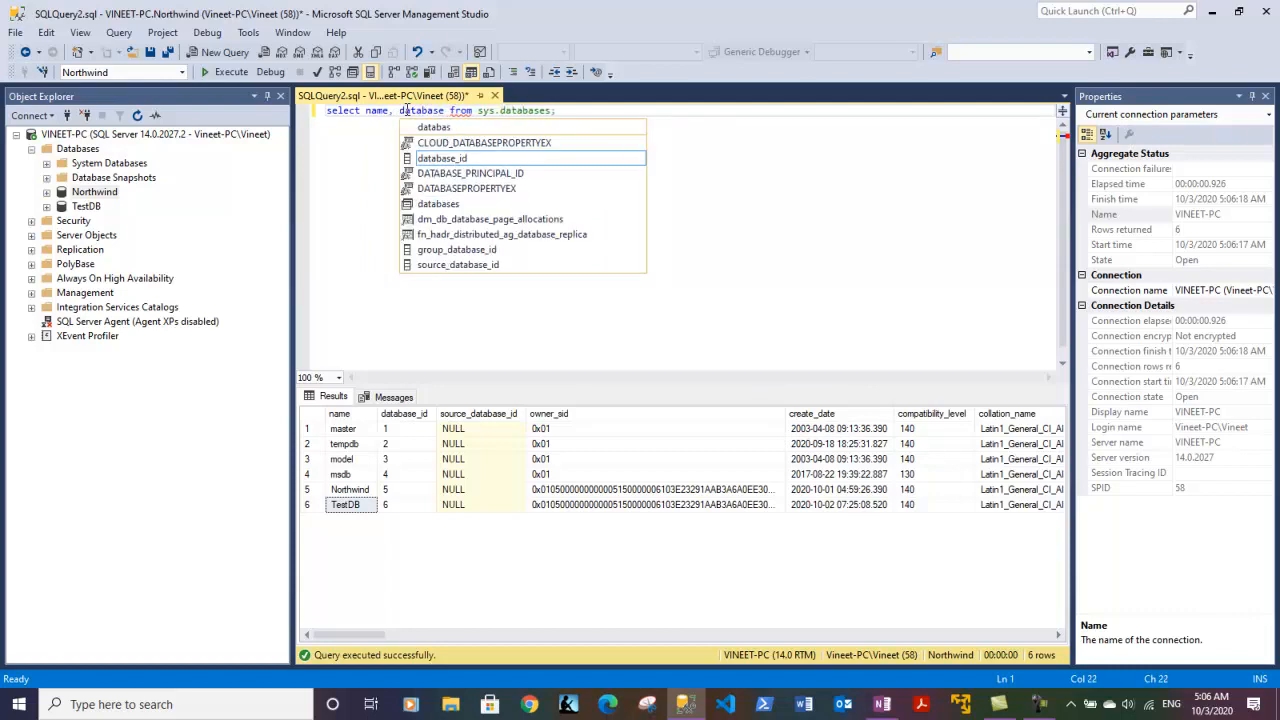
text(_id)
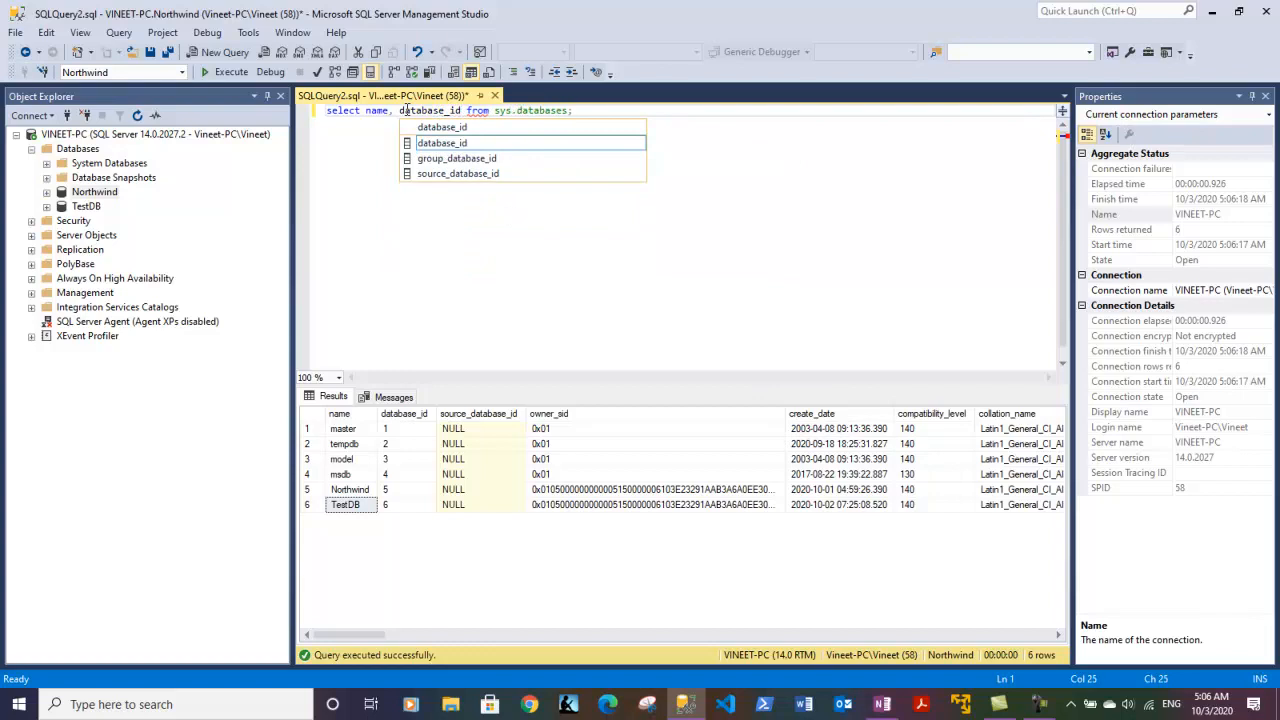
text(c)
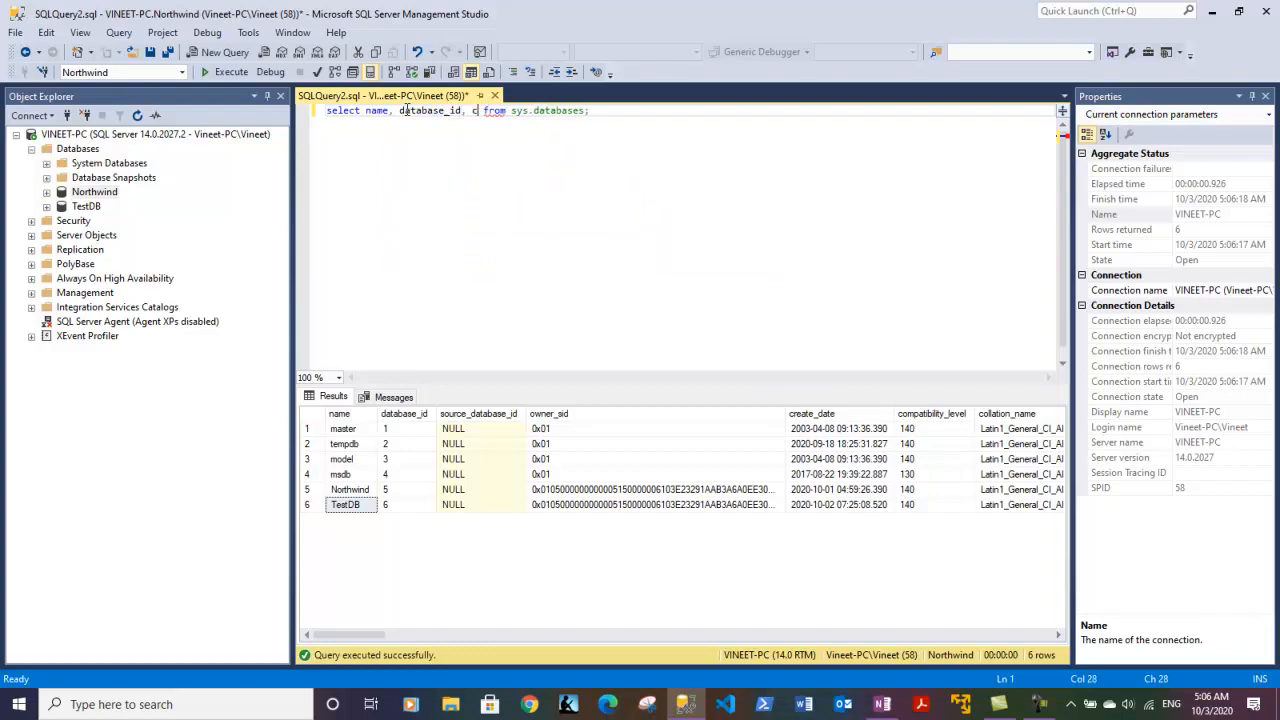
text(reate_date)
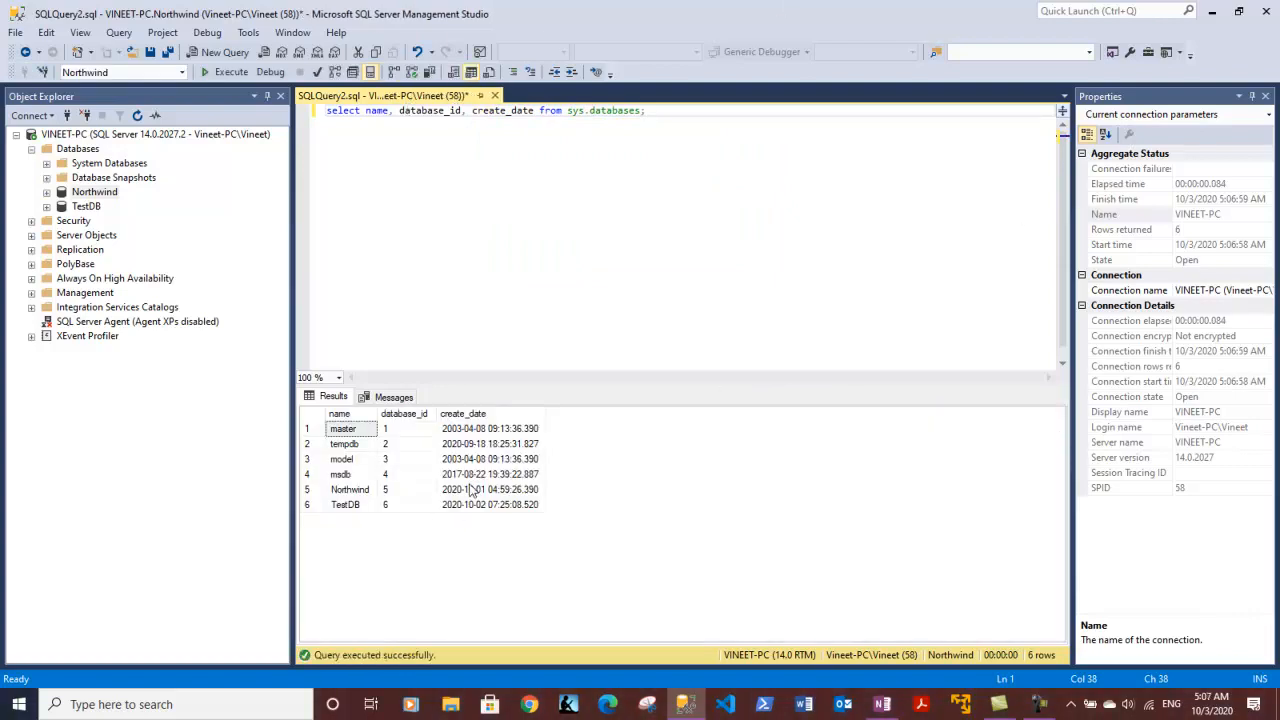
click(343, 443)
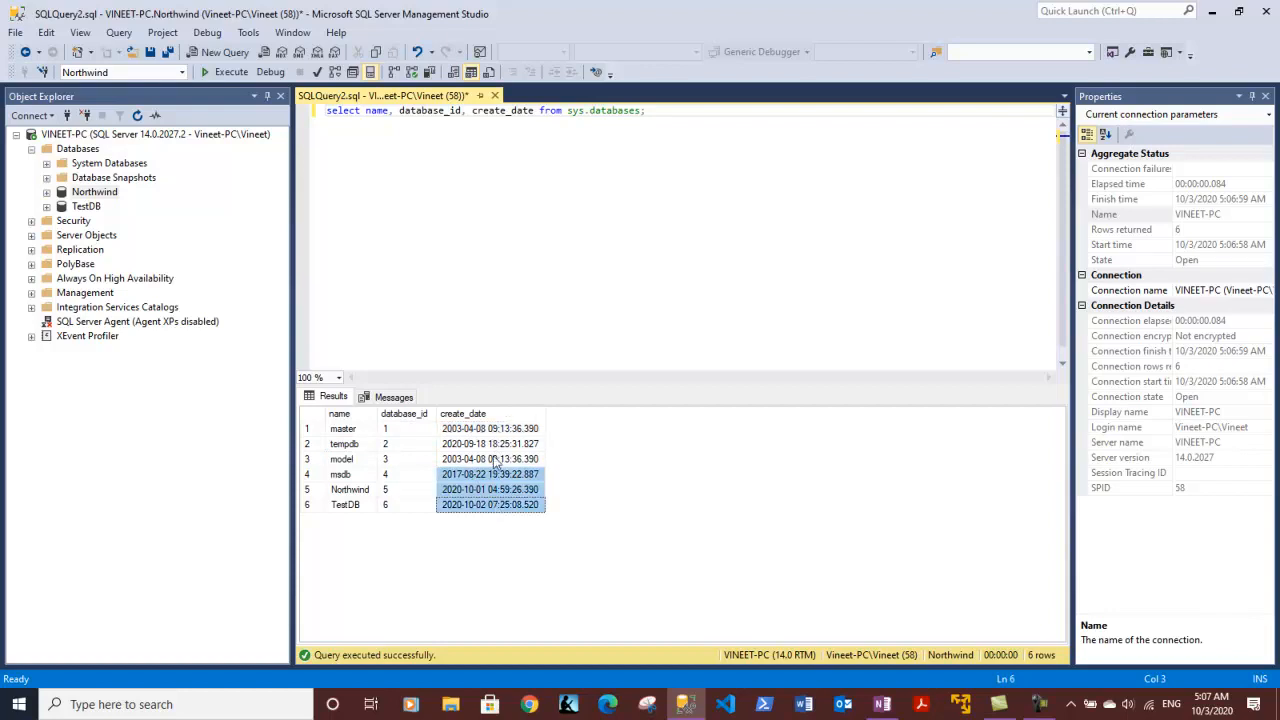
click(490, 504)
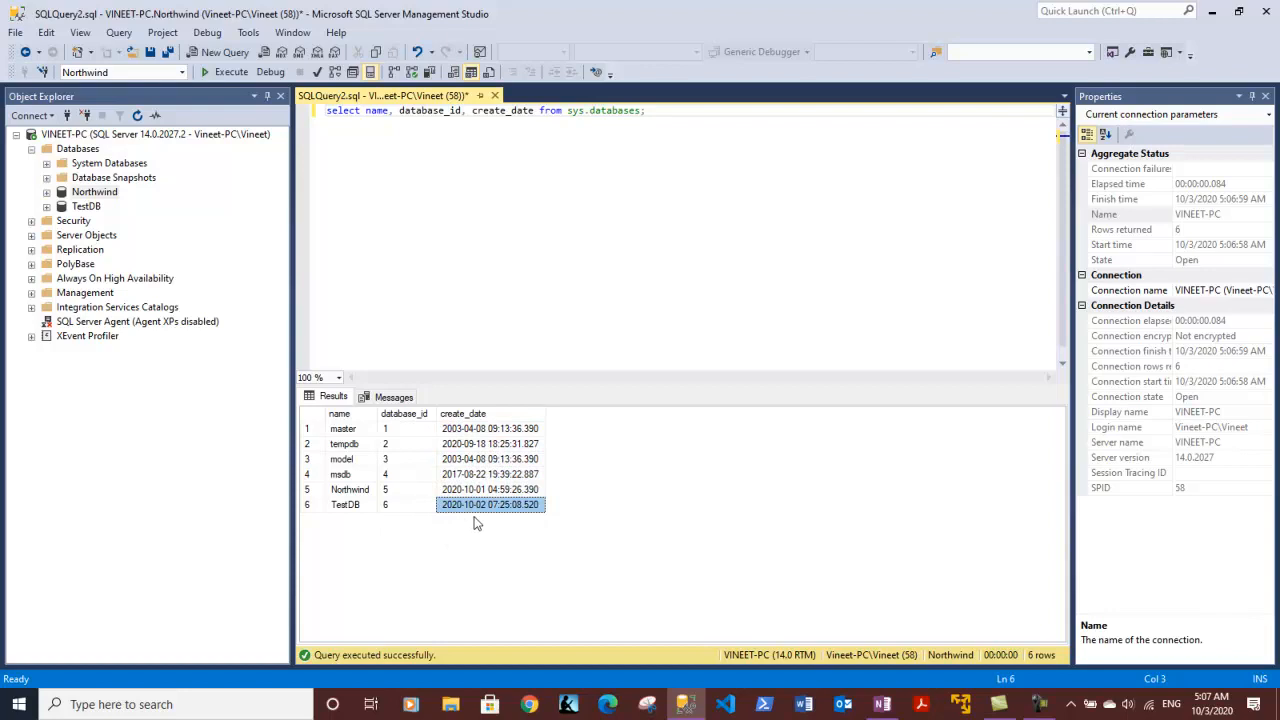
click(345, 504)
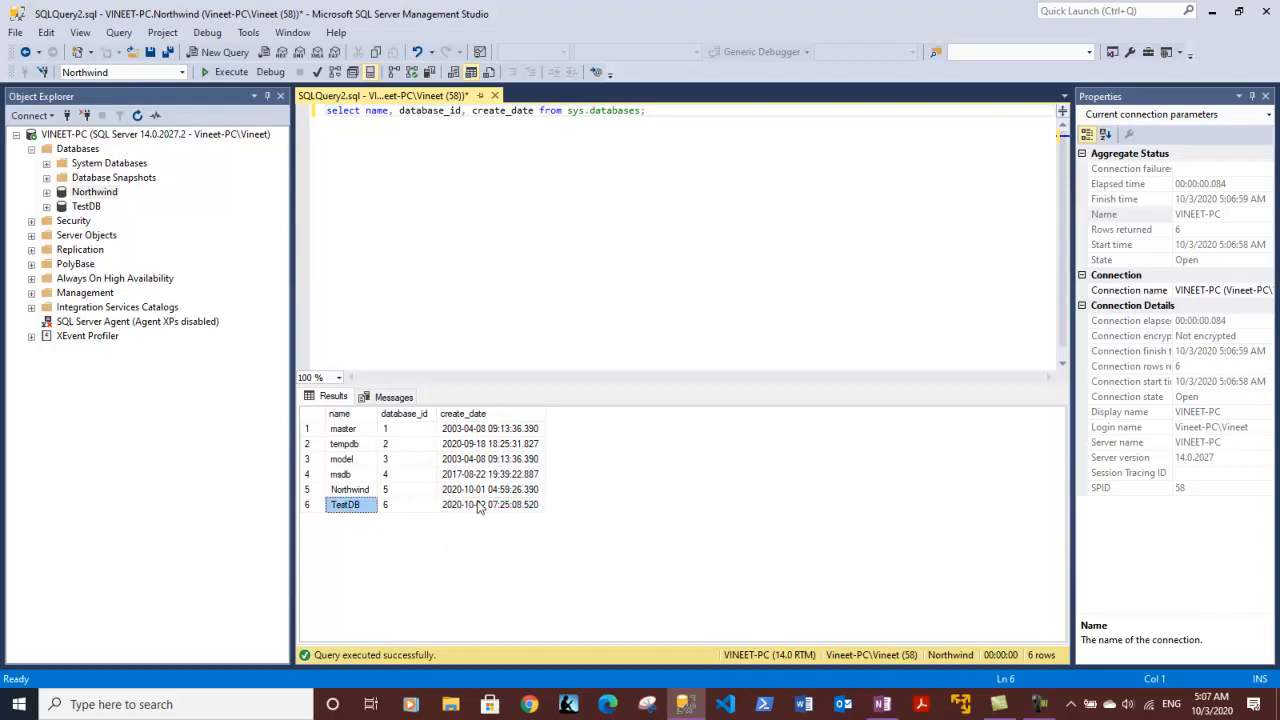
click(490, 504)
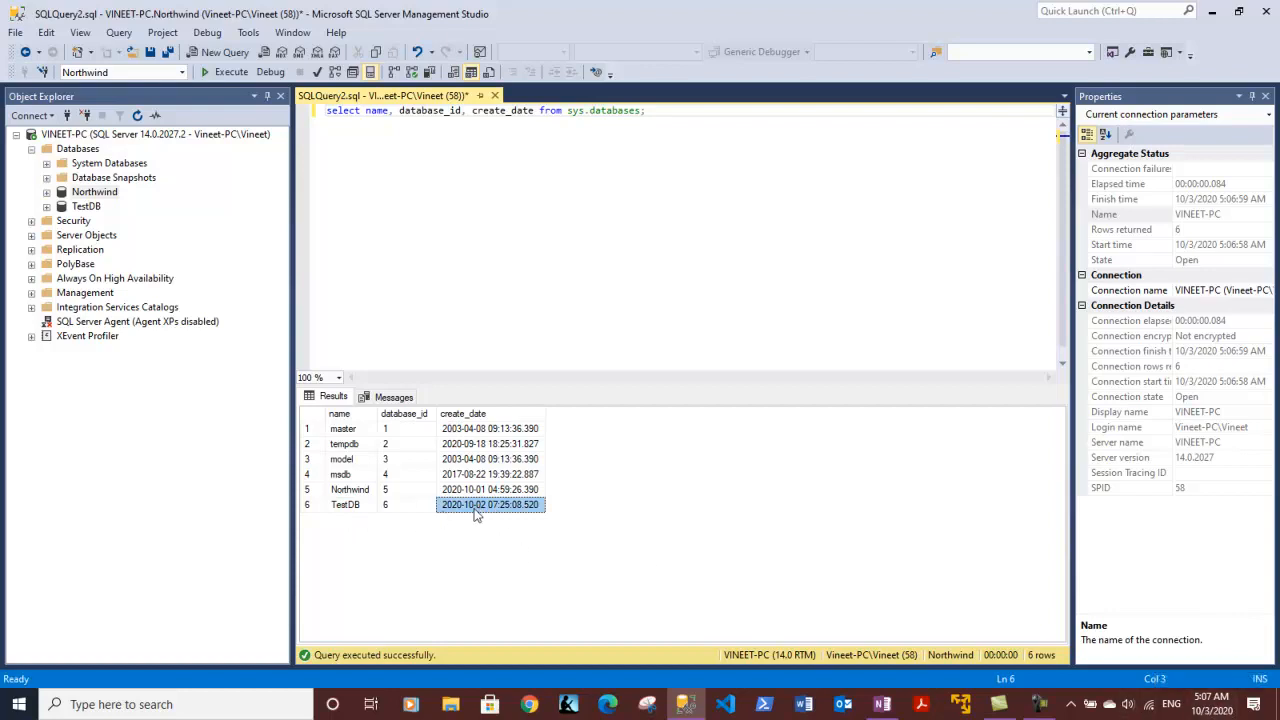
mouse_move(470, 531)
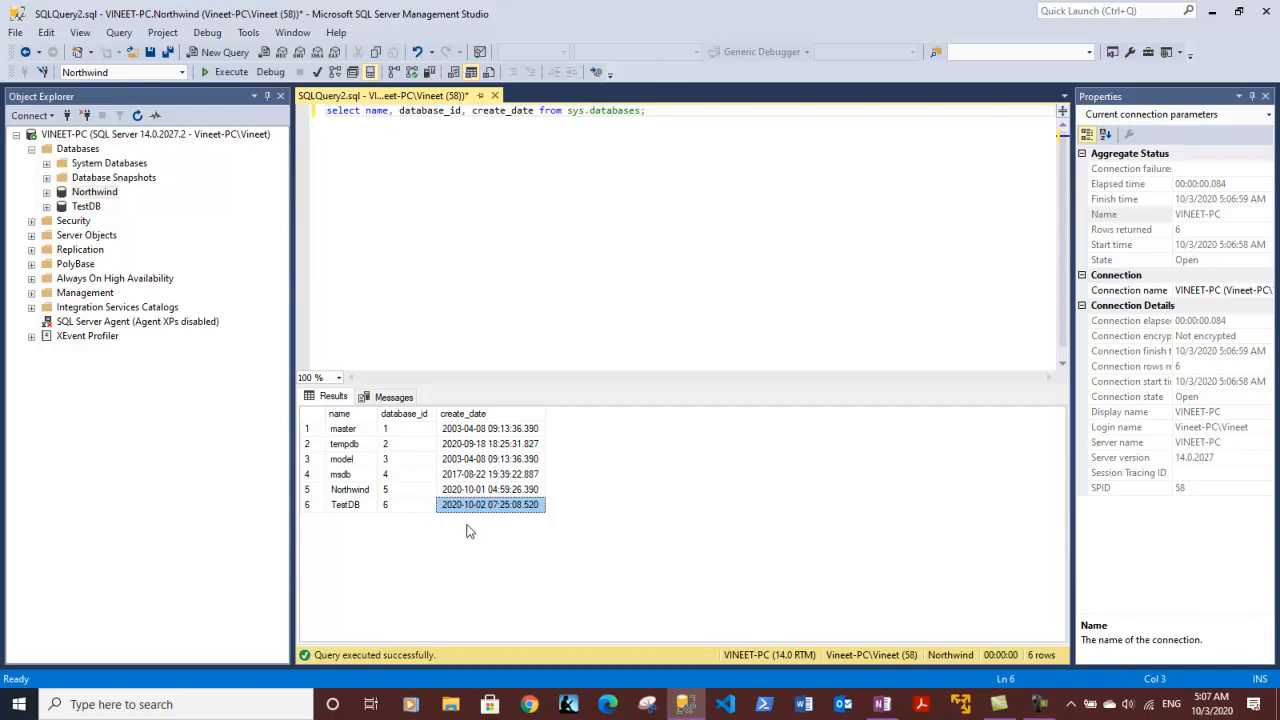
click(490, 474)
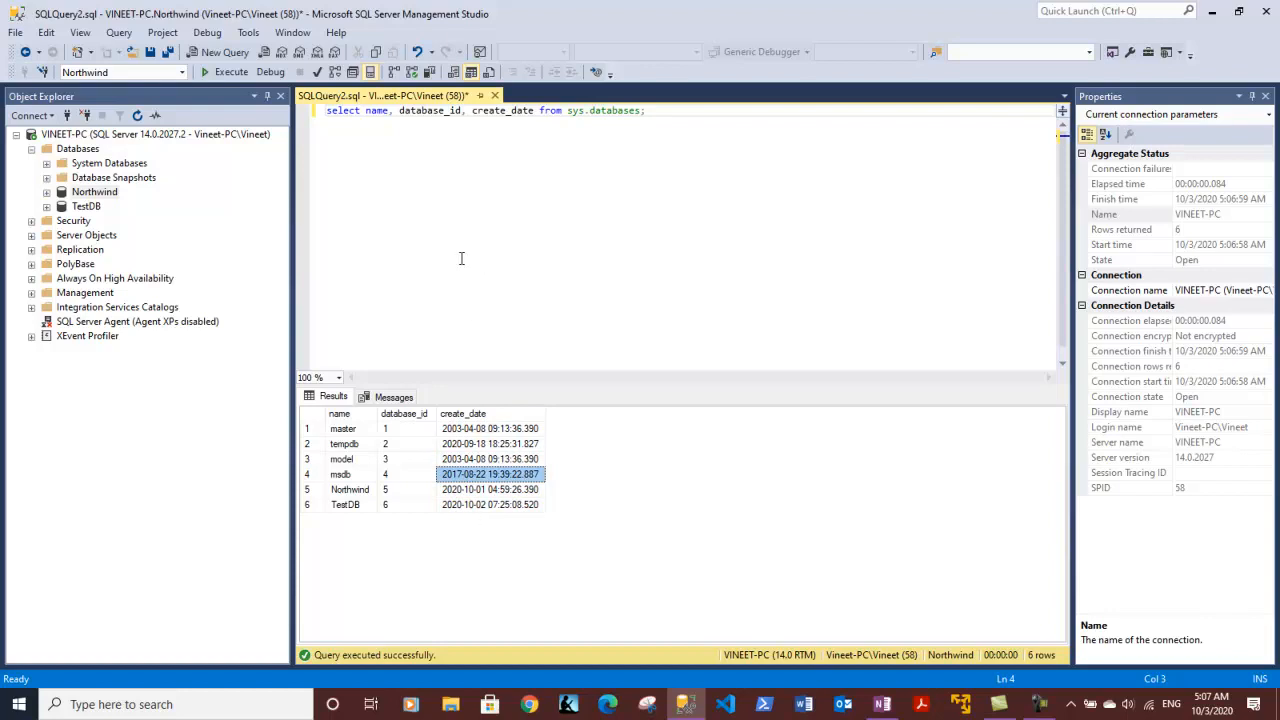
click(94, 191)
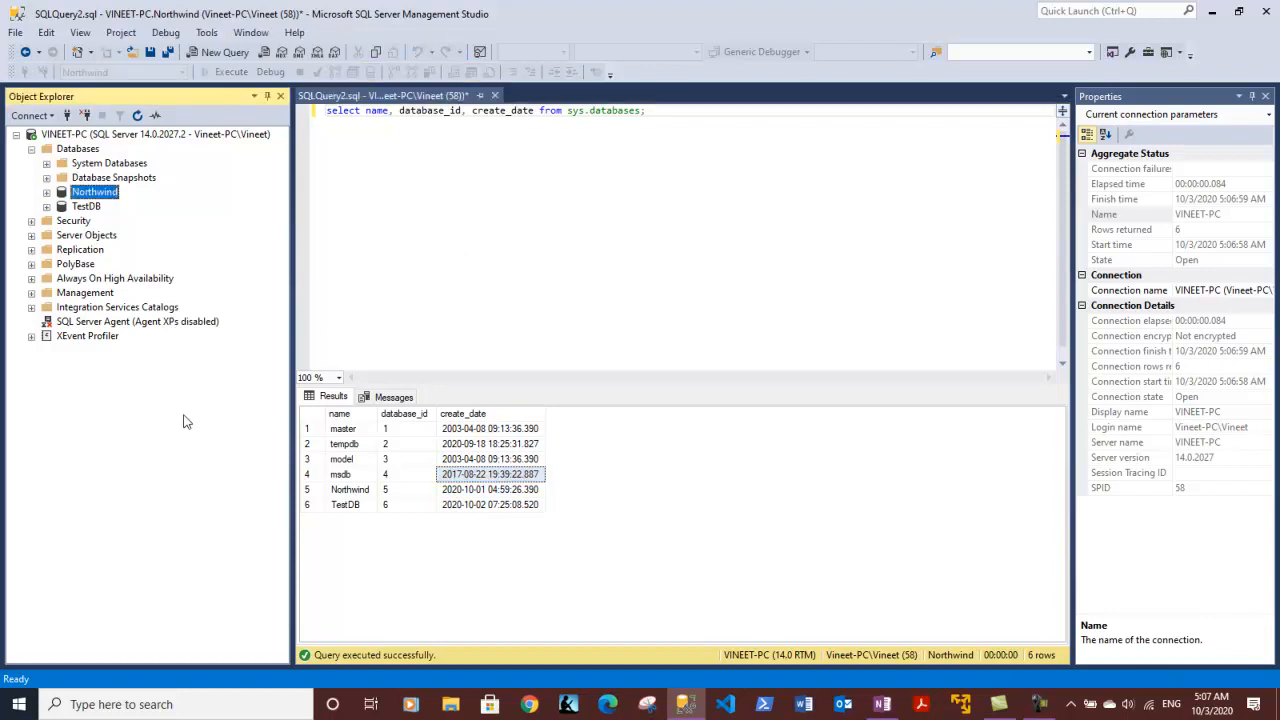
mouse_move(650, 200)
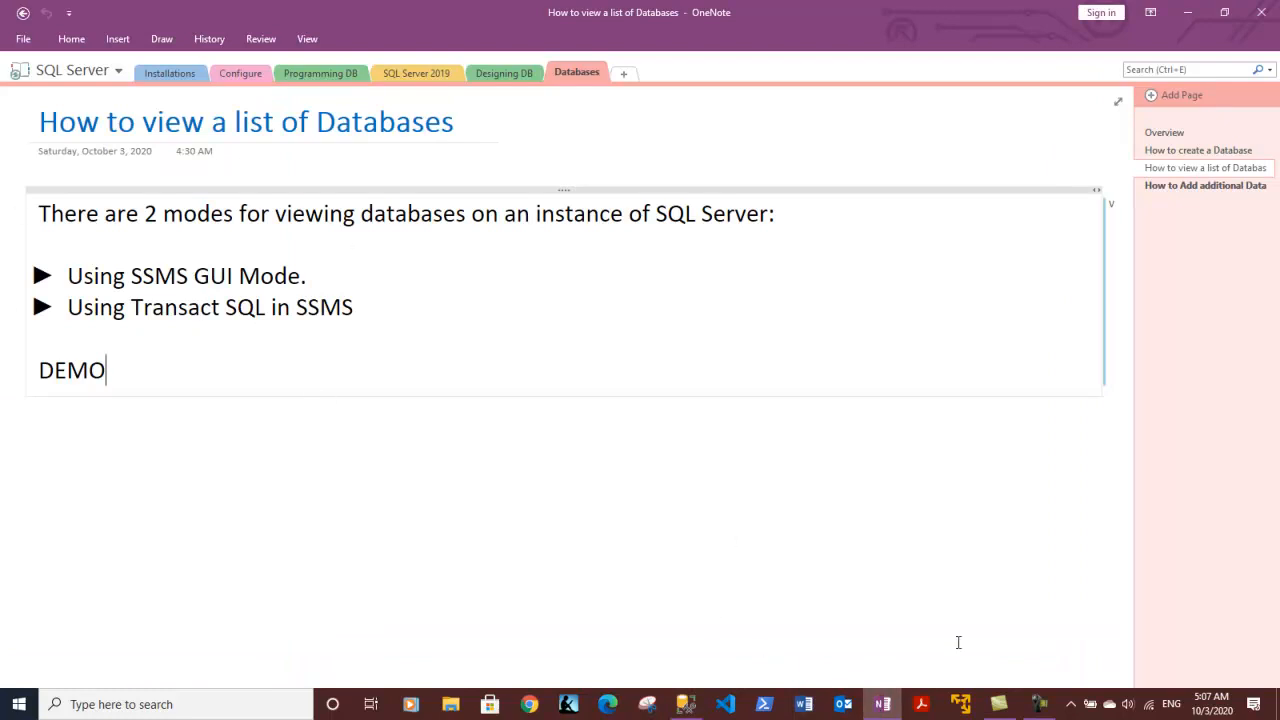
mouse_move(405, 300)
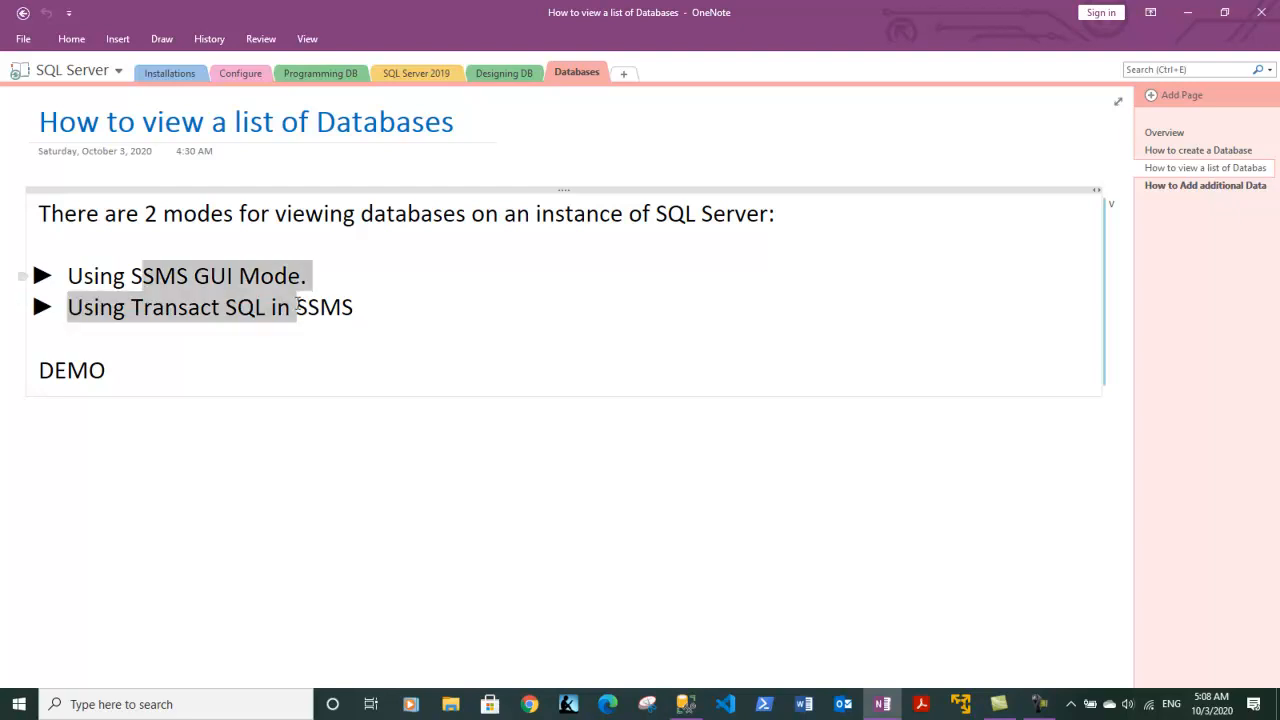
- Deselect the two bullet points on the Databases notes page
click(296, 307)
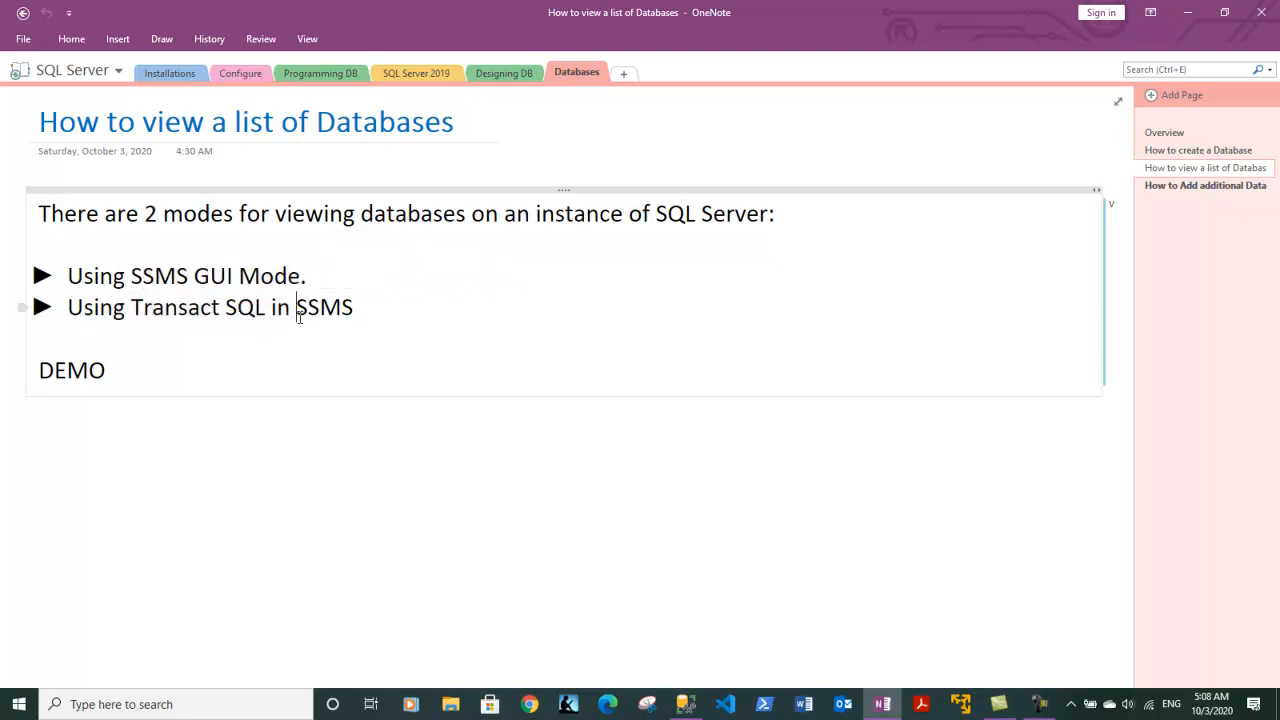